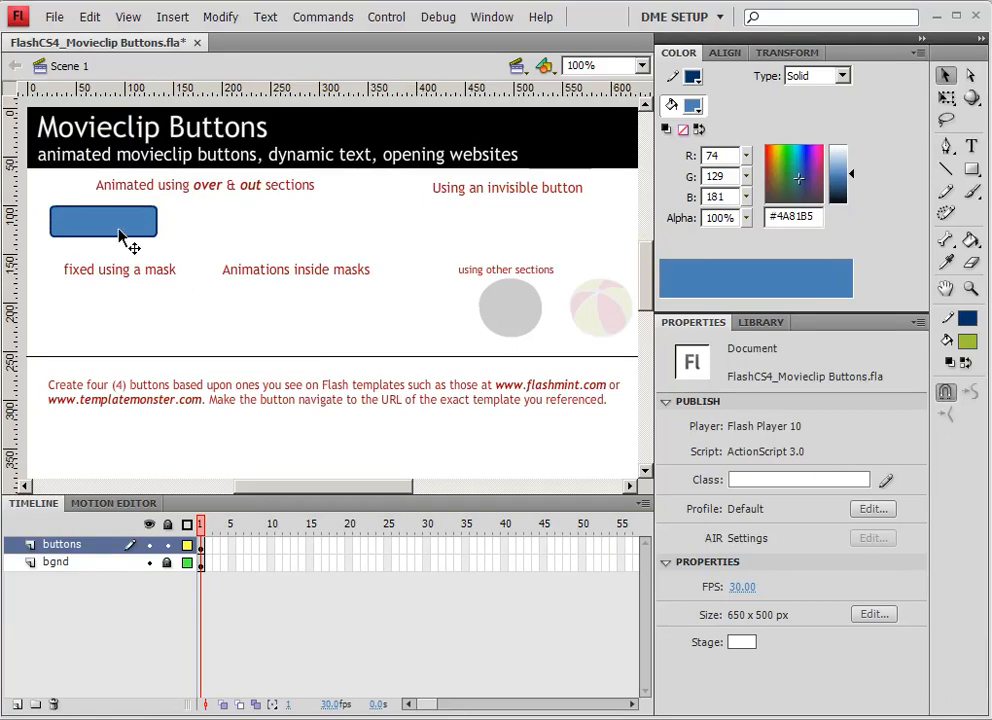
Enter symbol-editing mode for the blue sample MC btn button on the stage
click(103, 220)
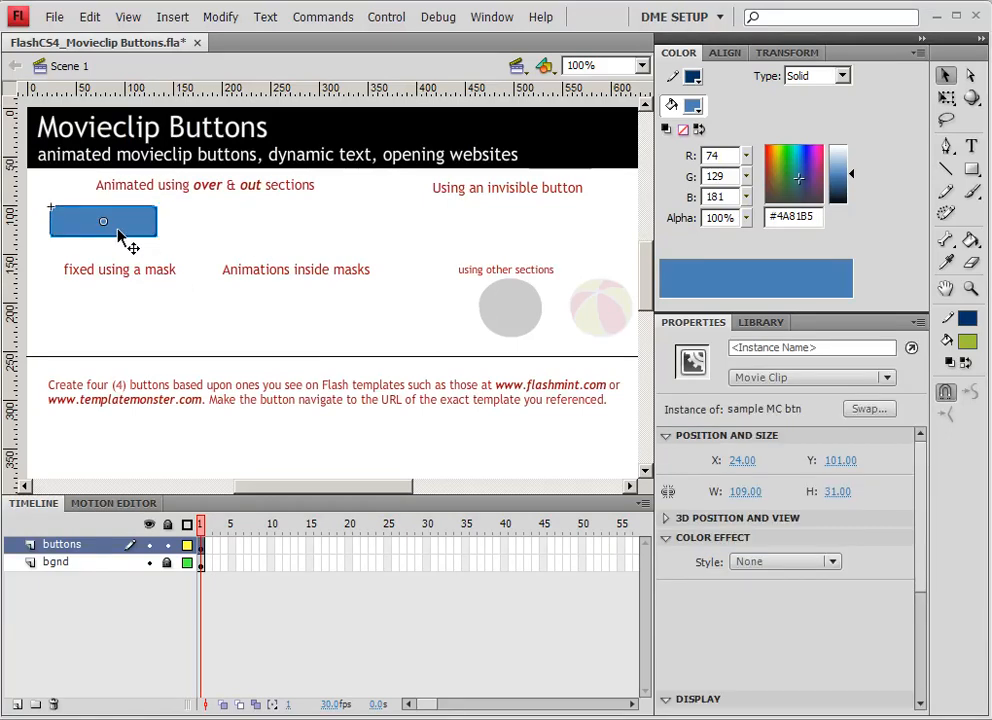
double_click(103, 221)
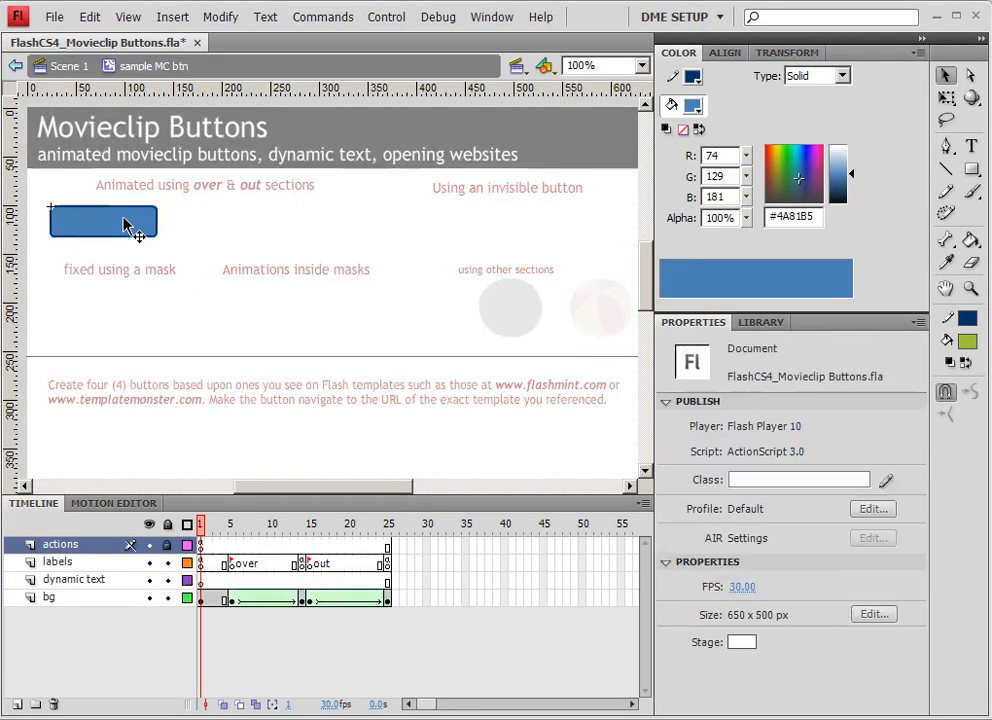
mouse_move(62, 595)
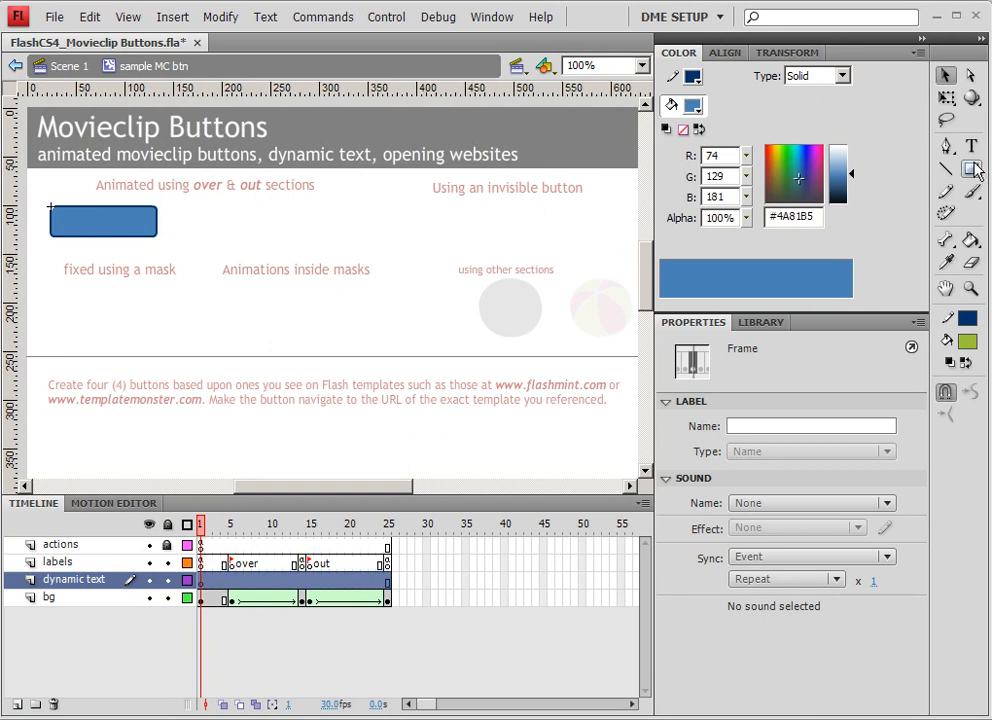
Draw a white dynamic text field reading 'sample' over the button
click(970, 146)
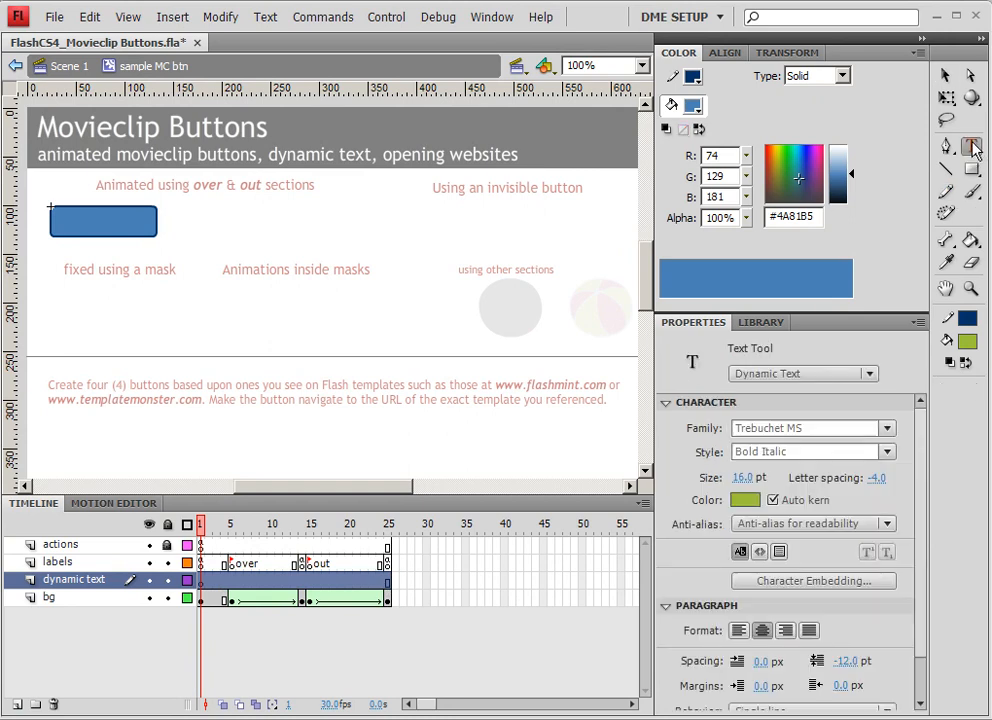
click(743, 500)
text(sample)
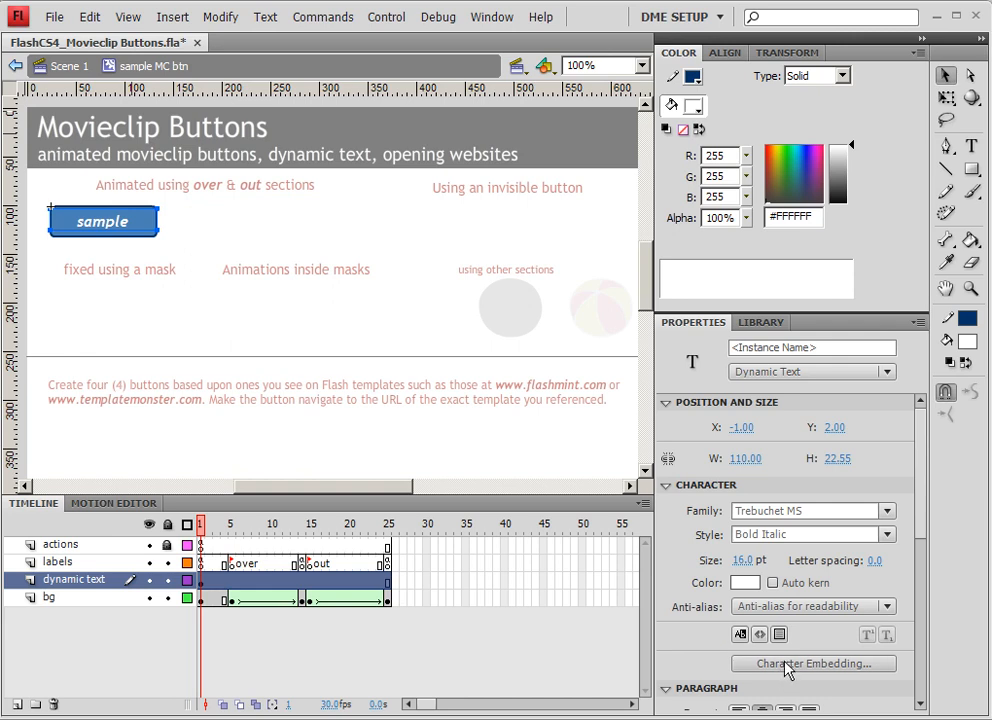
Embed Basic Latin characters for the 'sample' text field, then reselect it
click(814, 663)
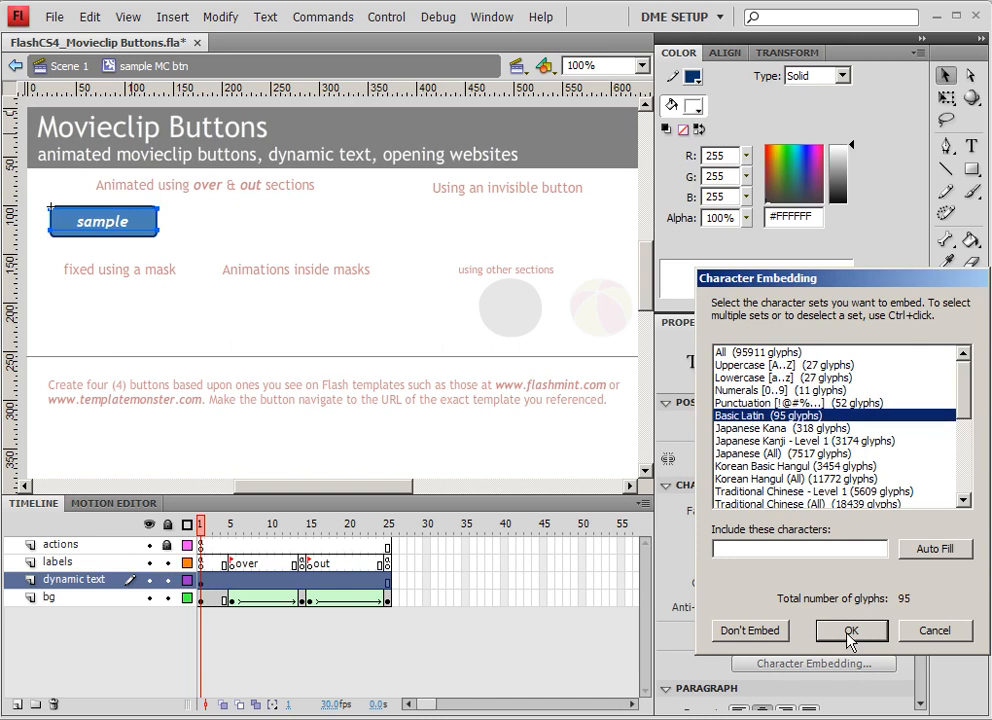
click(851, 630)
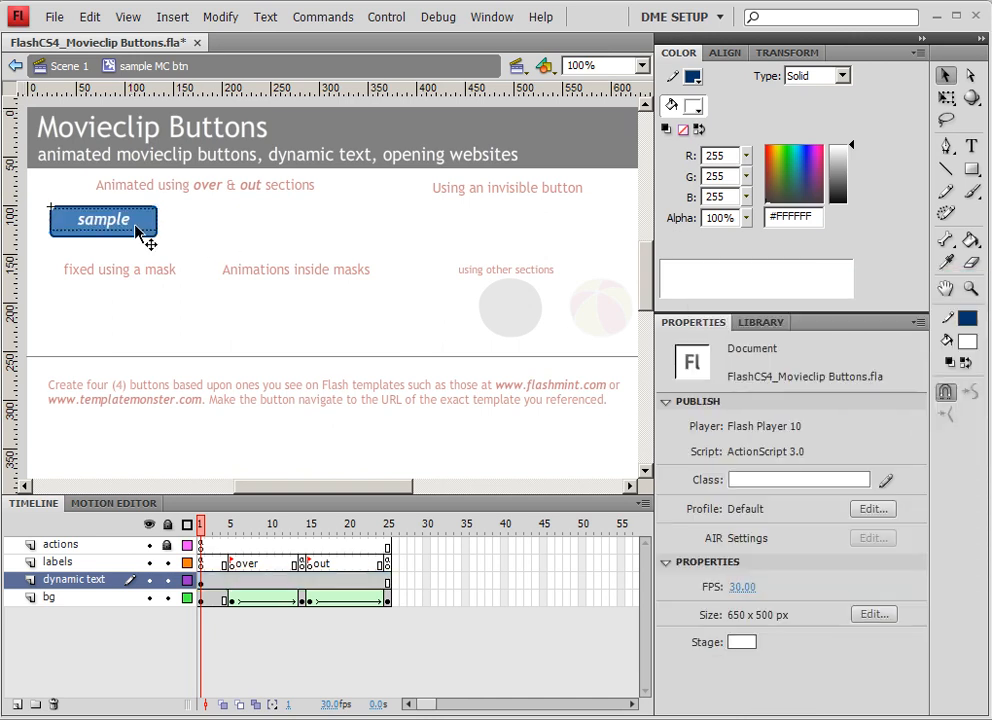
click(103, 219)
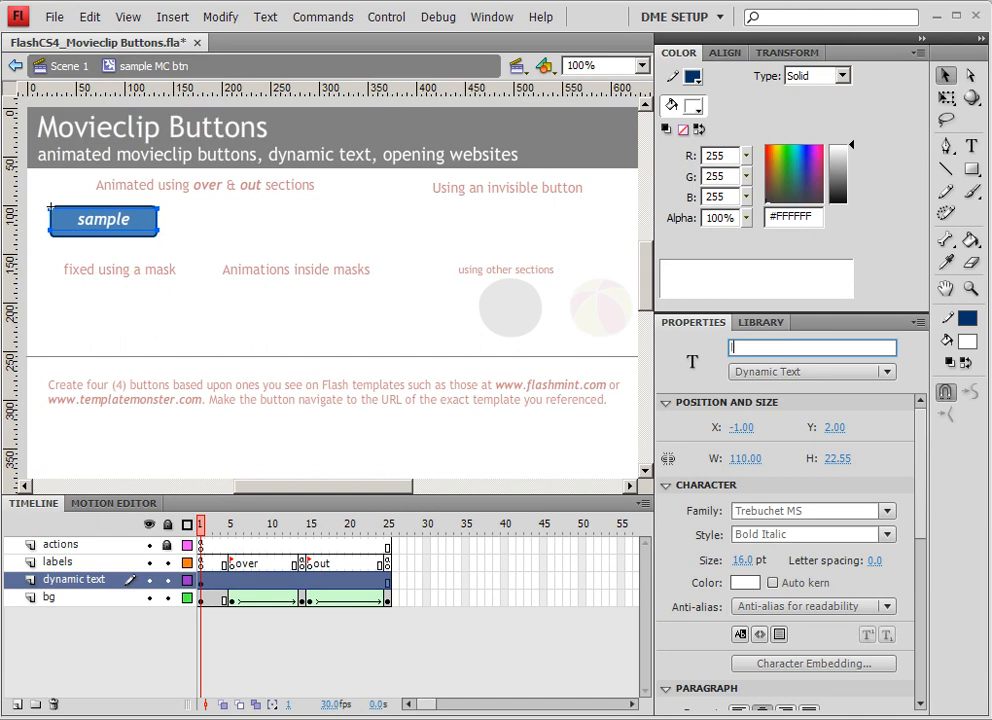
Set the text field's instance name to label_txt and return to Scene 1
text(label_txt)
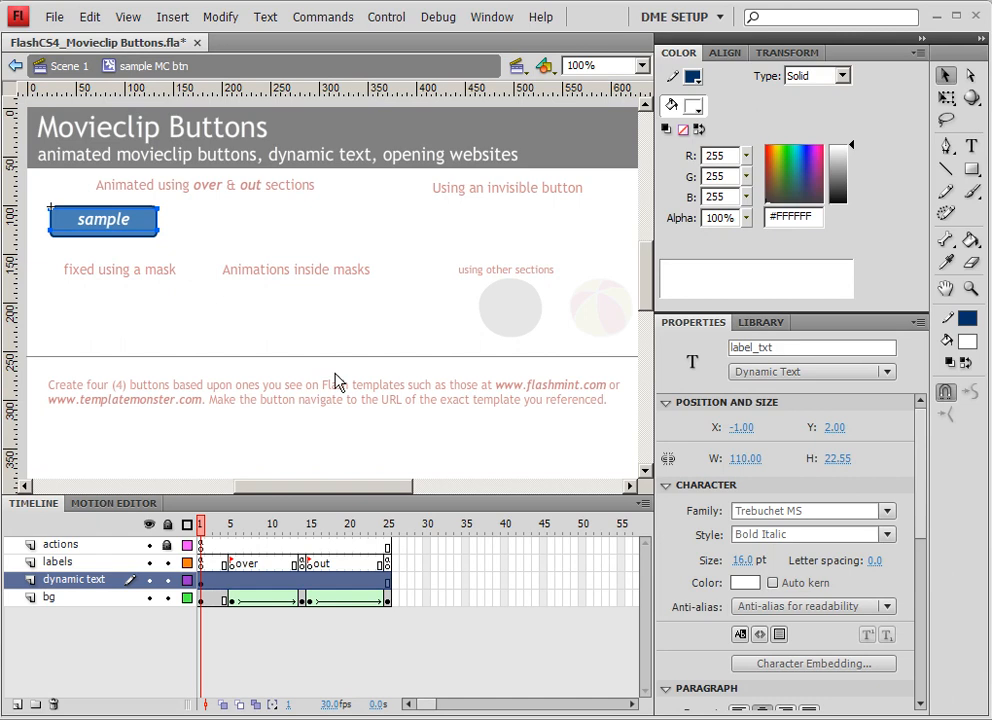
click(66, 66)
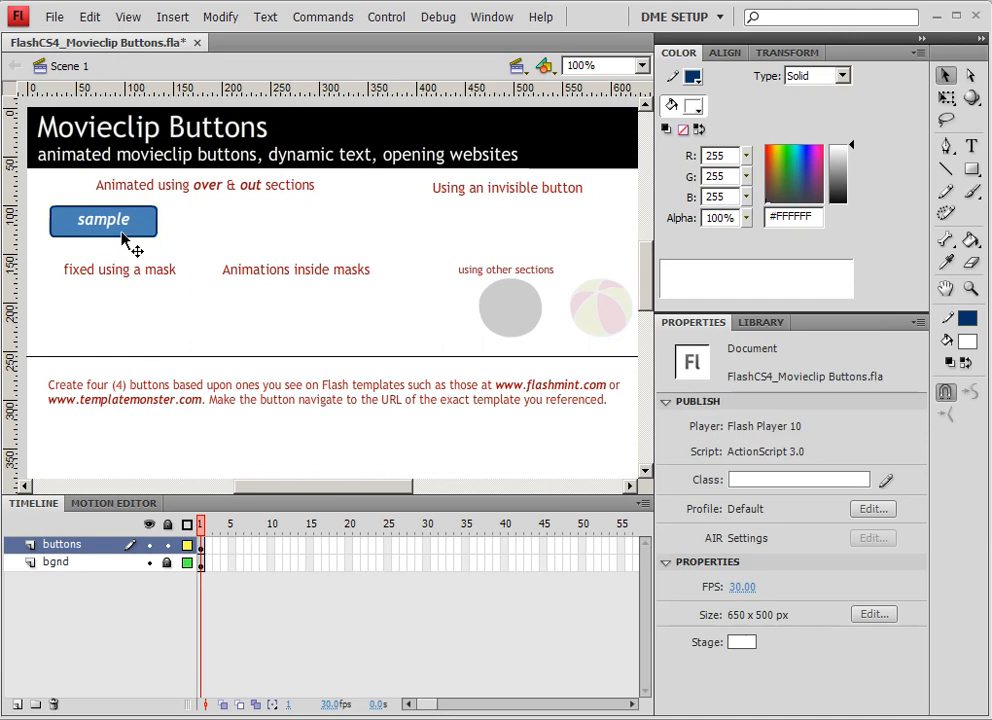
Select the sample MC btn instance on the Scene 1 stage
double_click(103, 219)
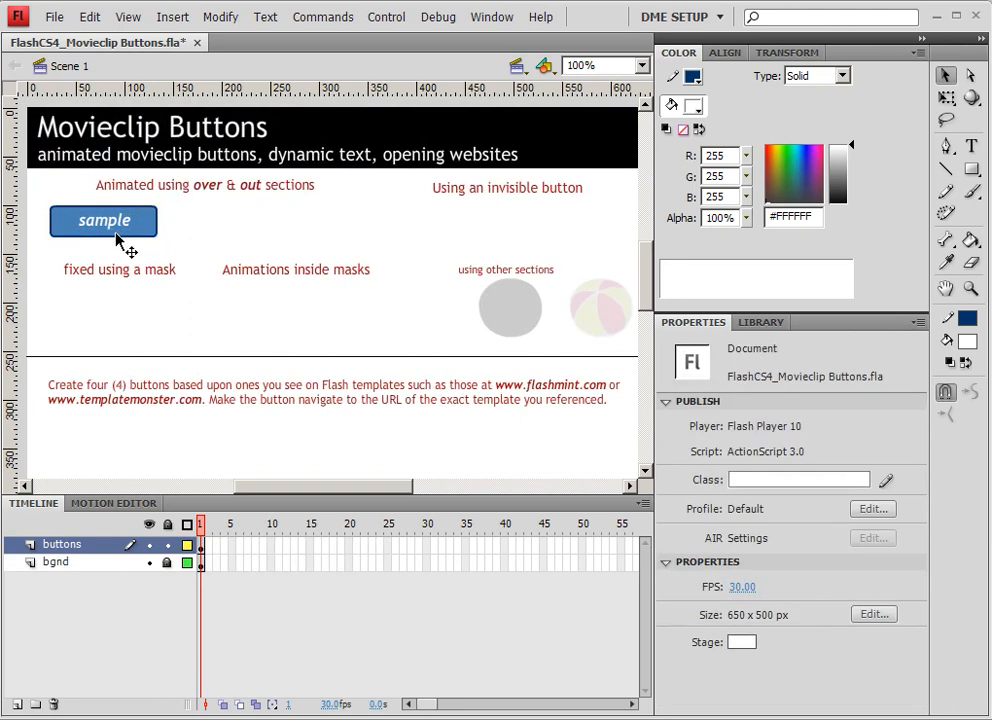
mouse_move(199, 233)
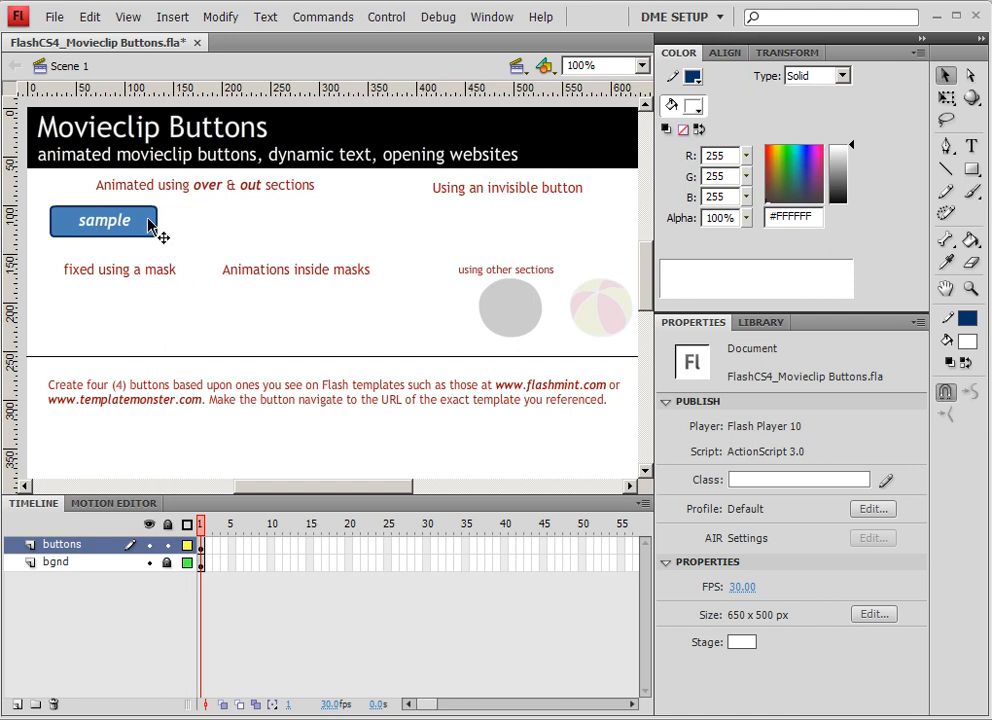
click(105, 220)
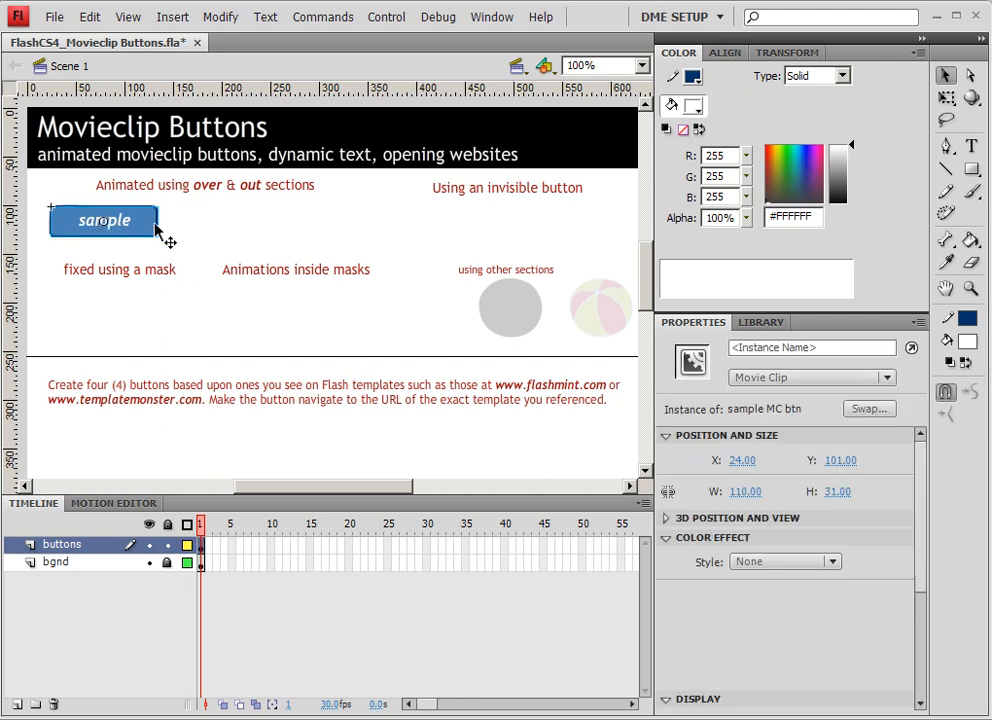
mouse_move(118, 232)
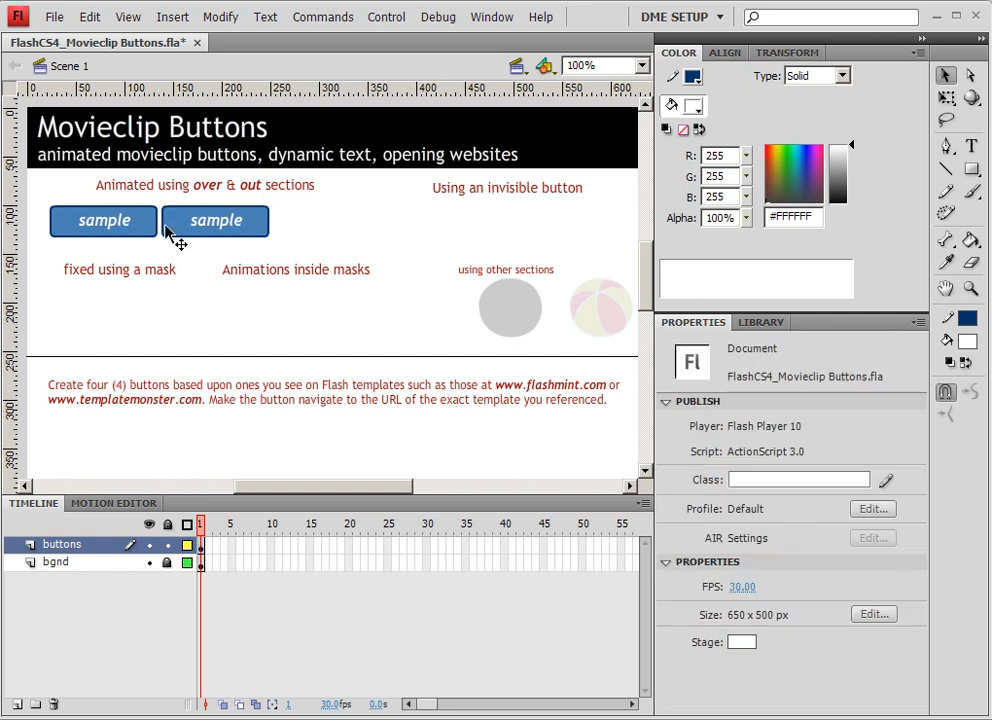
mouse_move(335, 245)
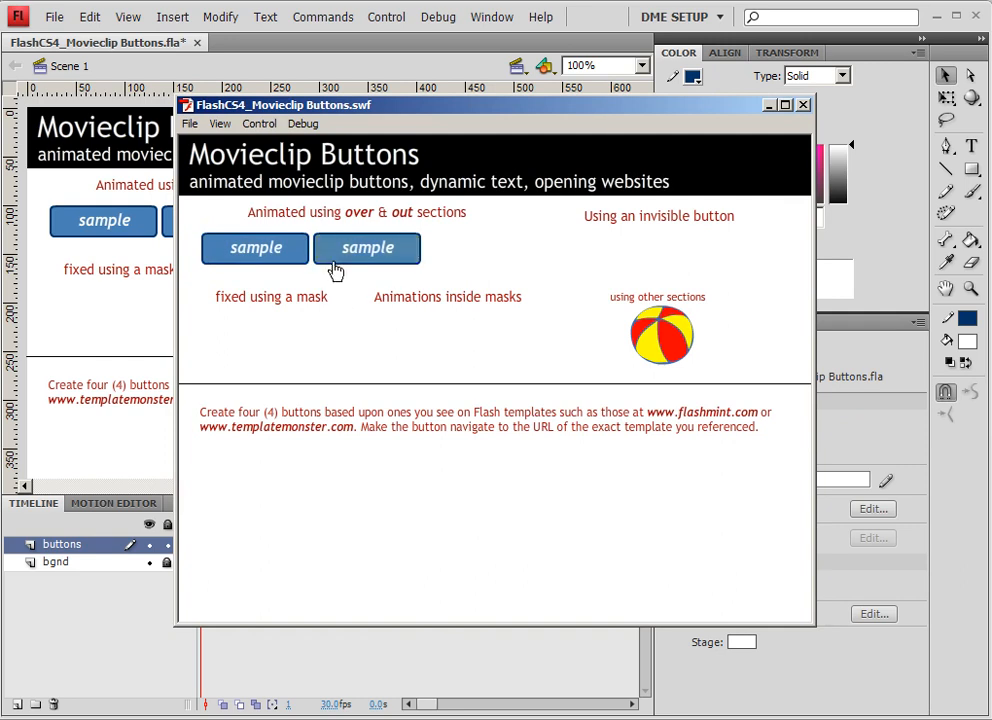
mouse_move(367, 248)
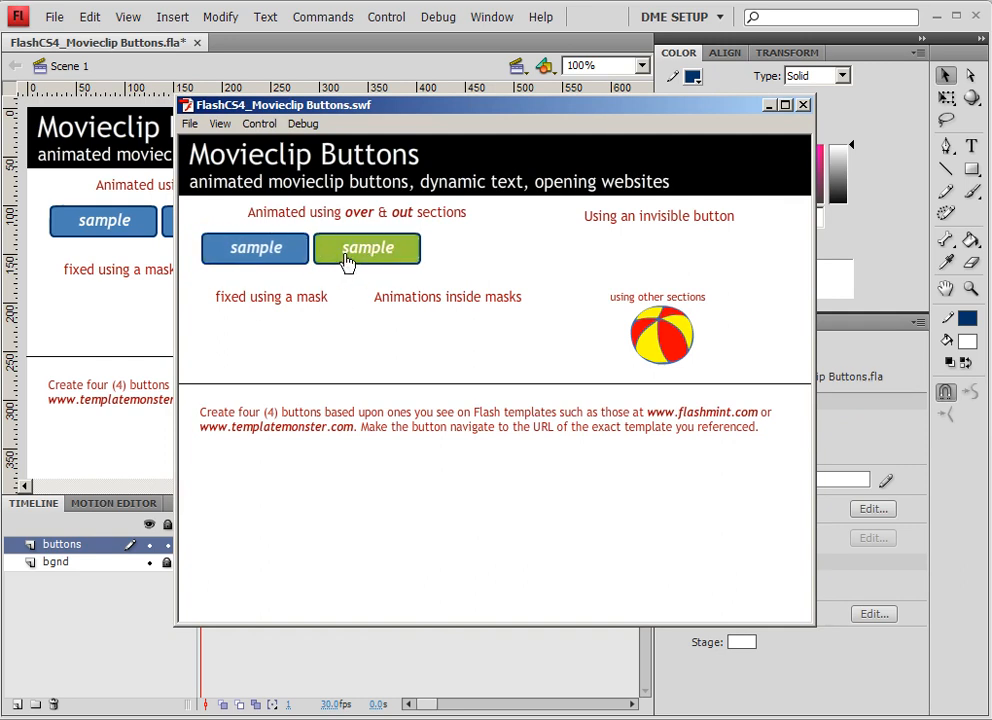
mouse_move(350, 305)
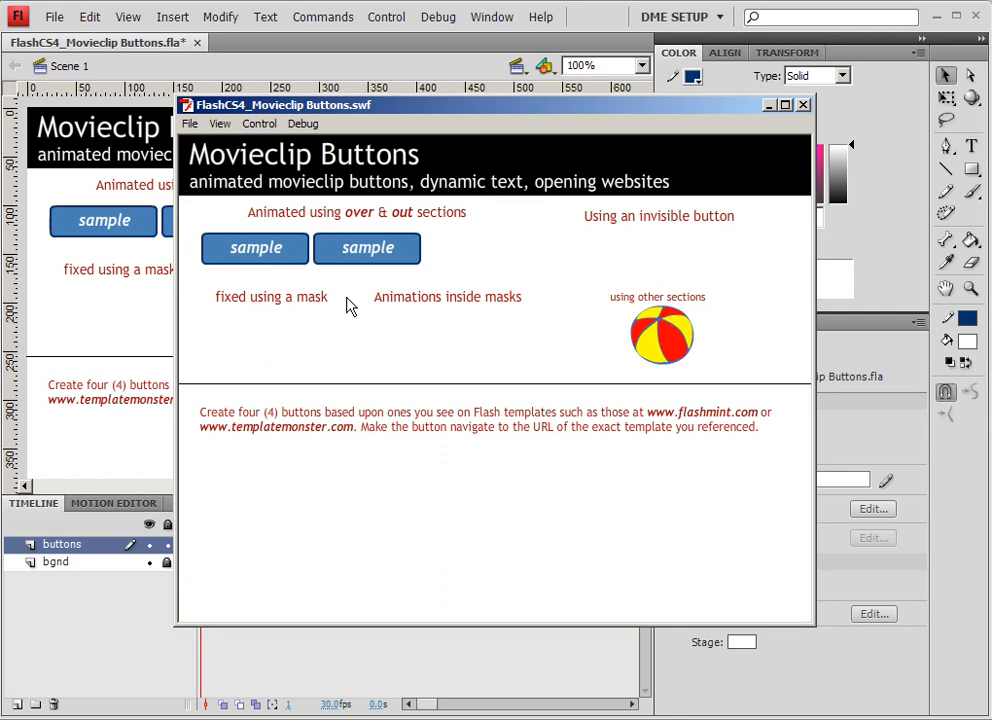
mouse_move(697, 148)
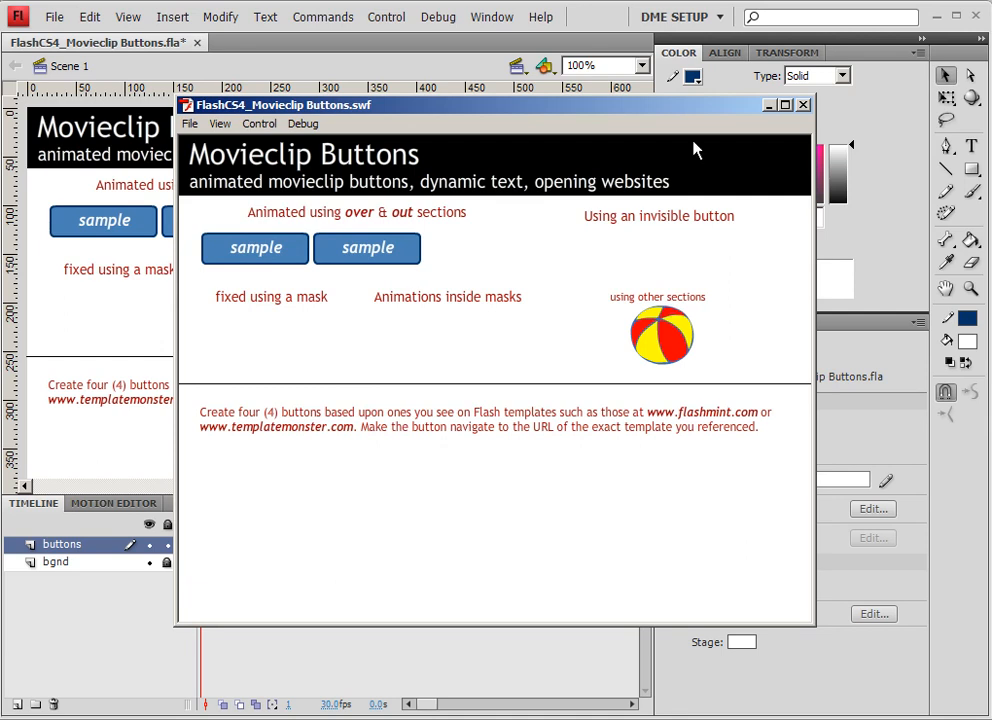
click(803, 104)
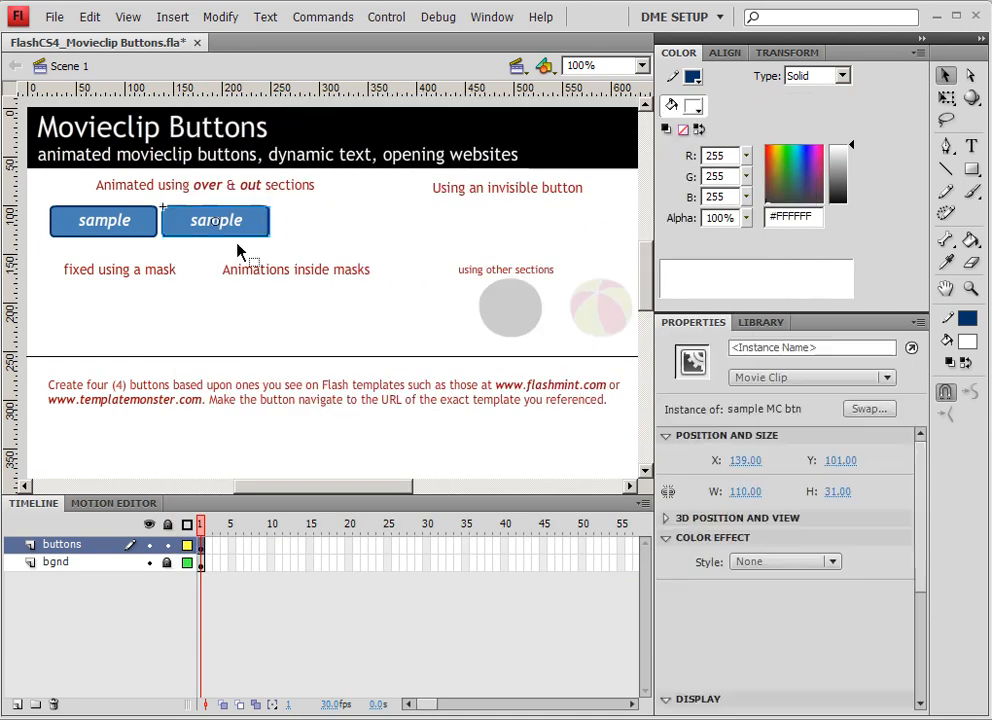
mouse_move(295, 246)
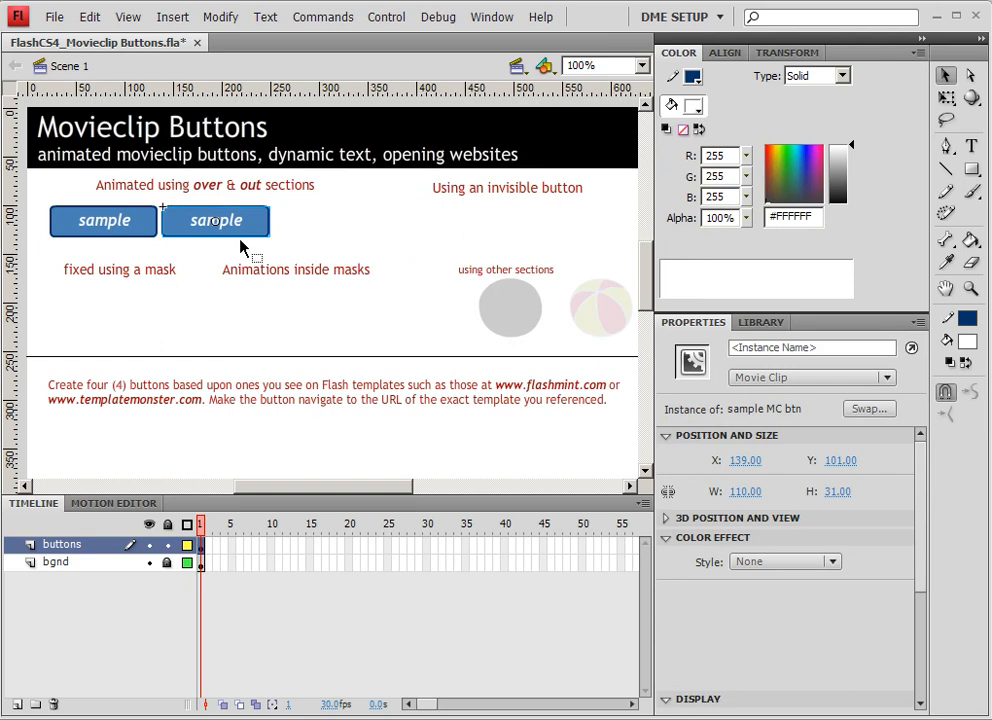
mouse_move(140, 225)
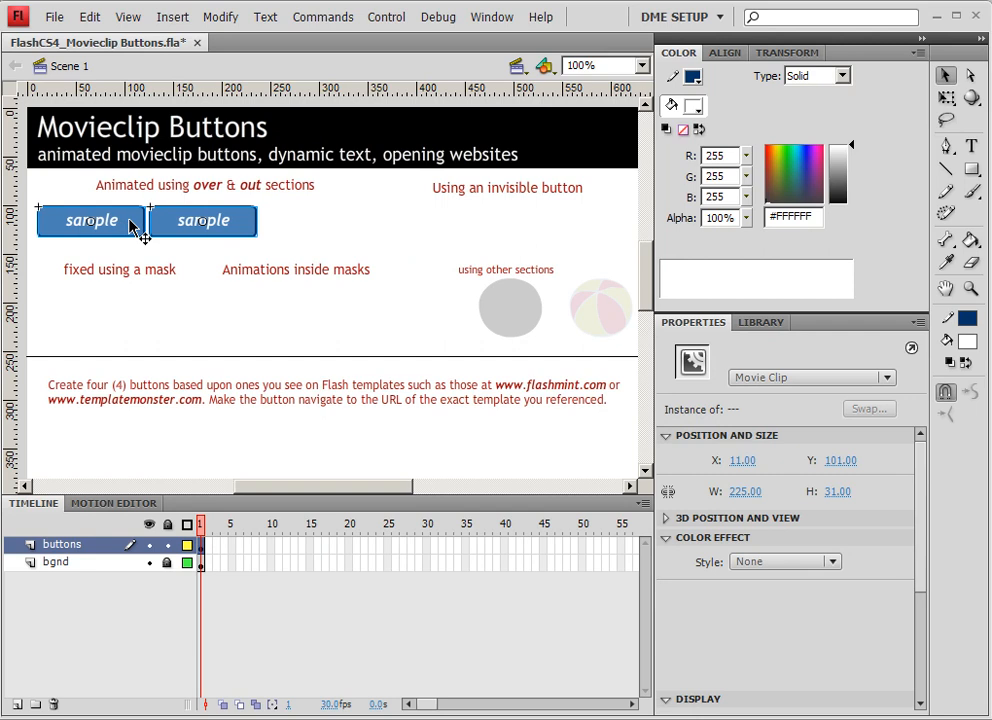
mouse_move(397, 215)
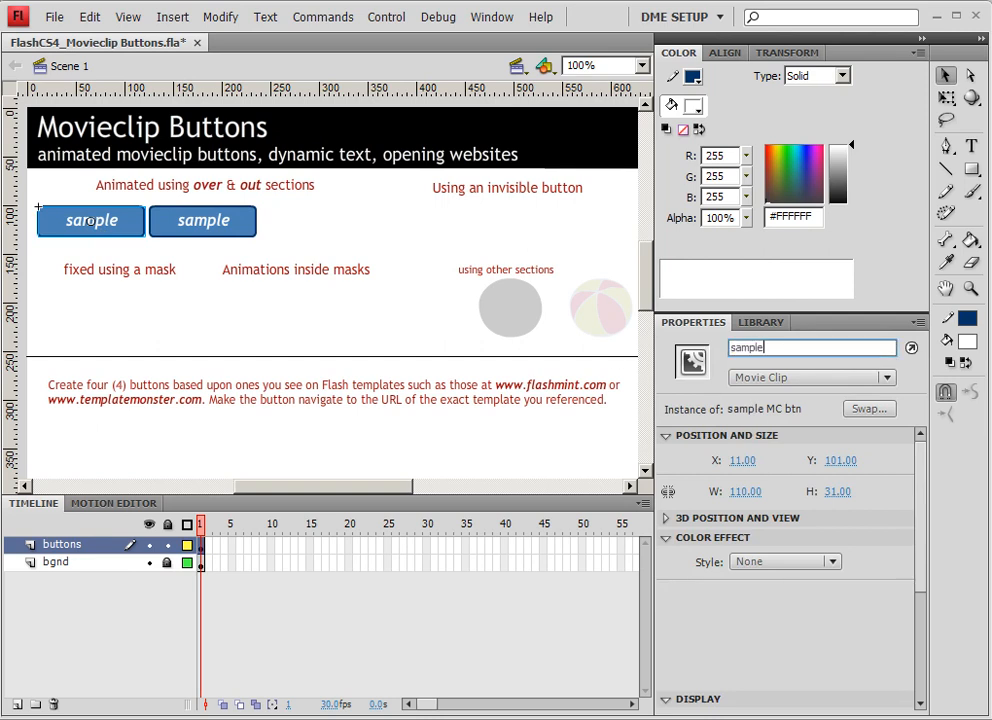
Name the buttons sample1_btn and sample2_btn in the Instance Name field
text(sample1_btn)
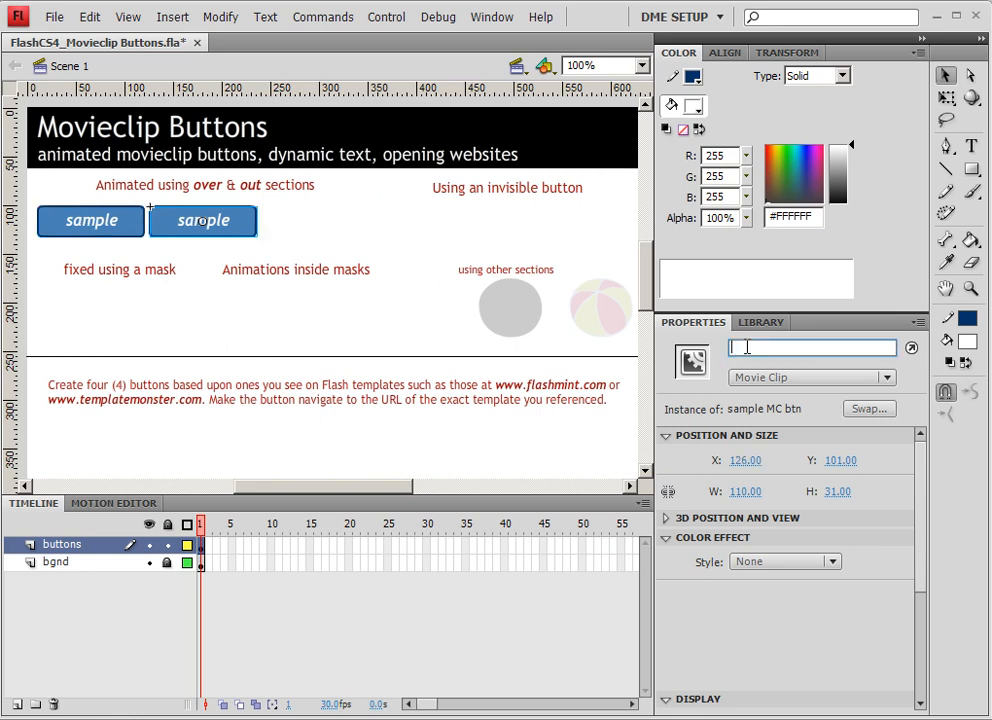
text(sample2_btn)
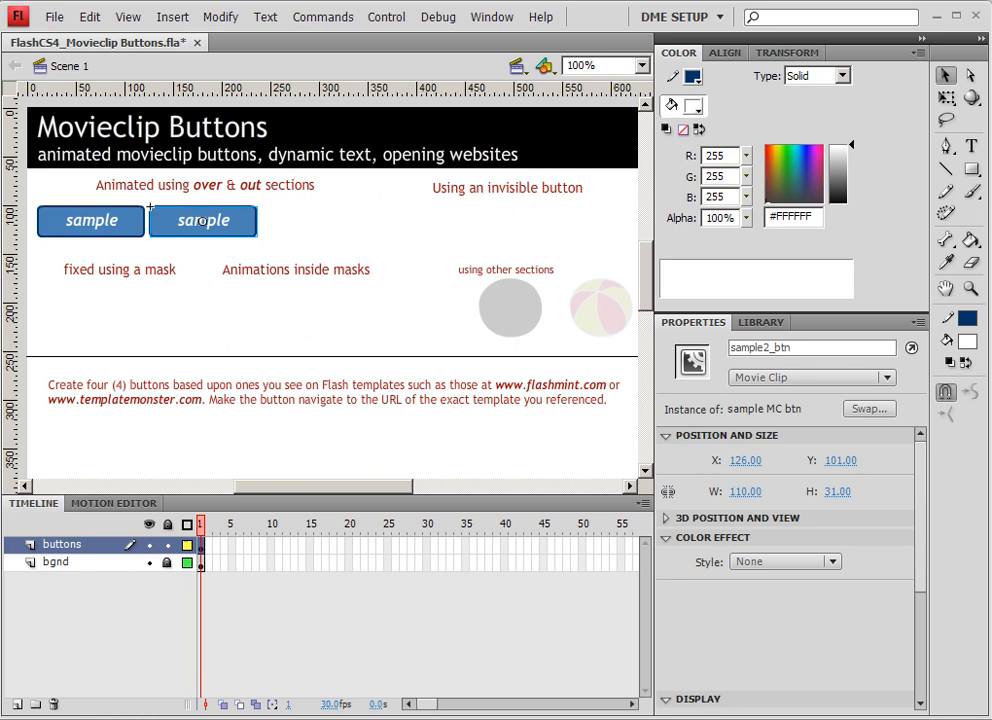
click(178, 313)
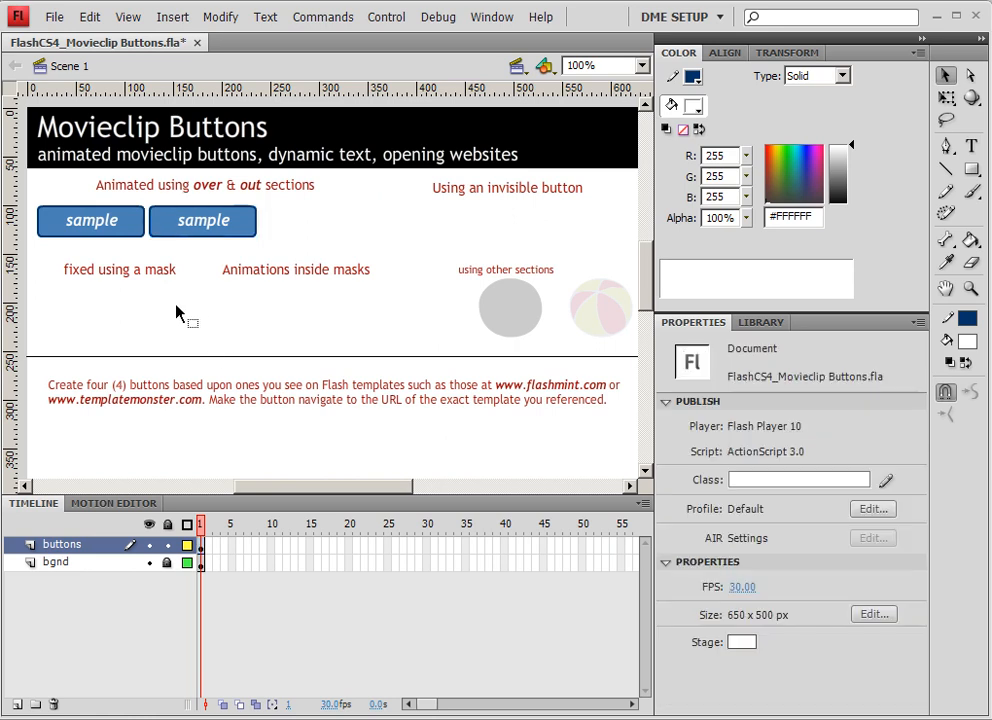
mouse_move(186, 243)
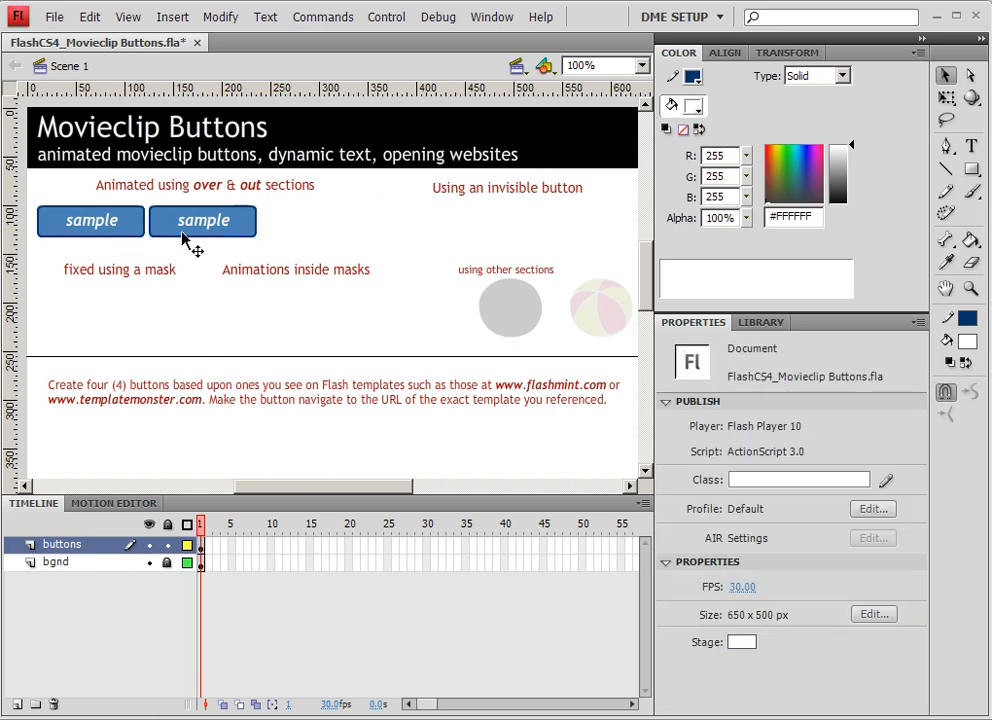
mouse_move(85, 610)
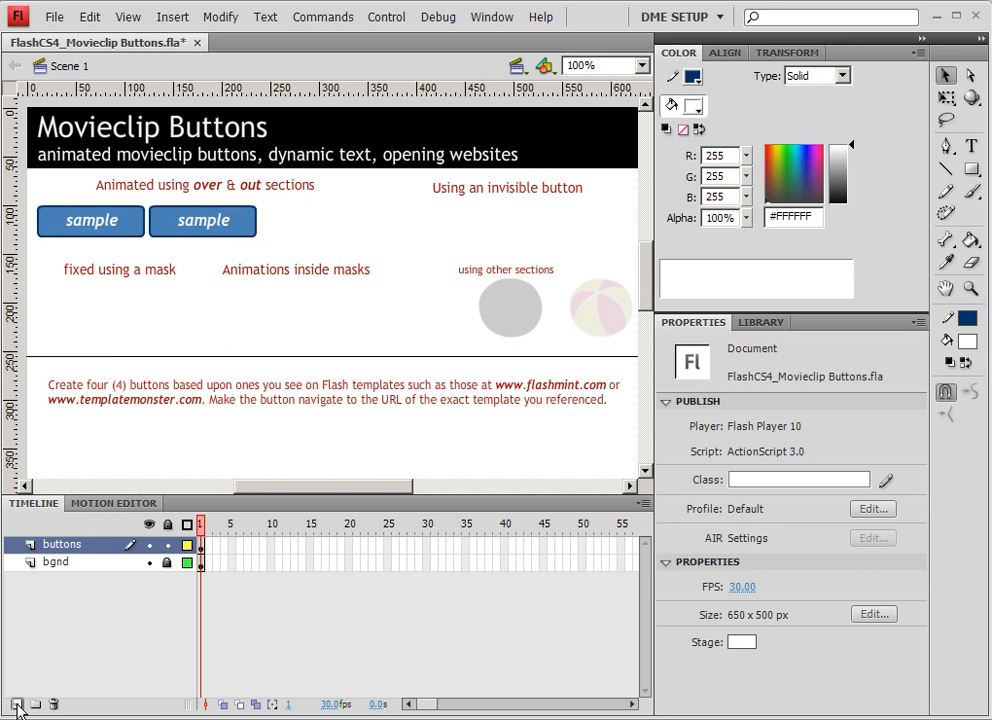
Insert an actions layer on top of the timeline and select its frame 1
click(17, 705)
text(actions)
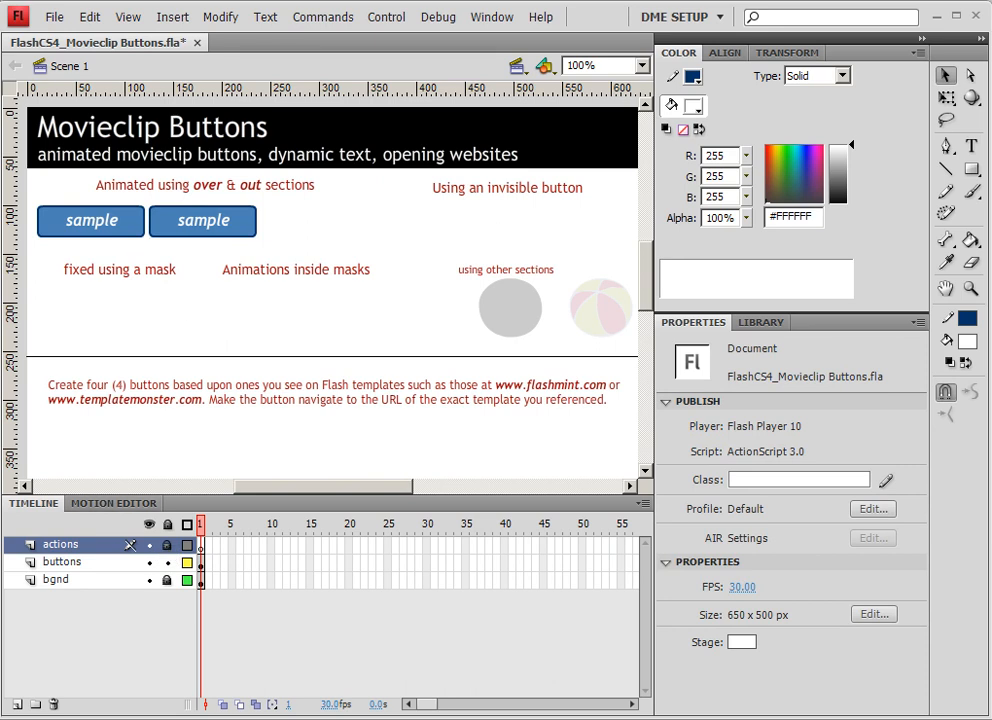
click(201, 543)
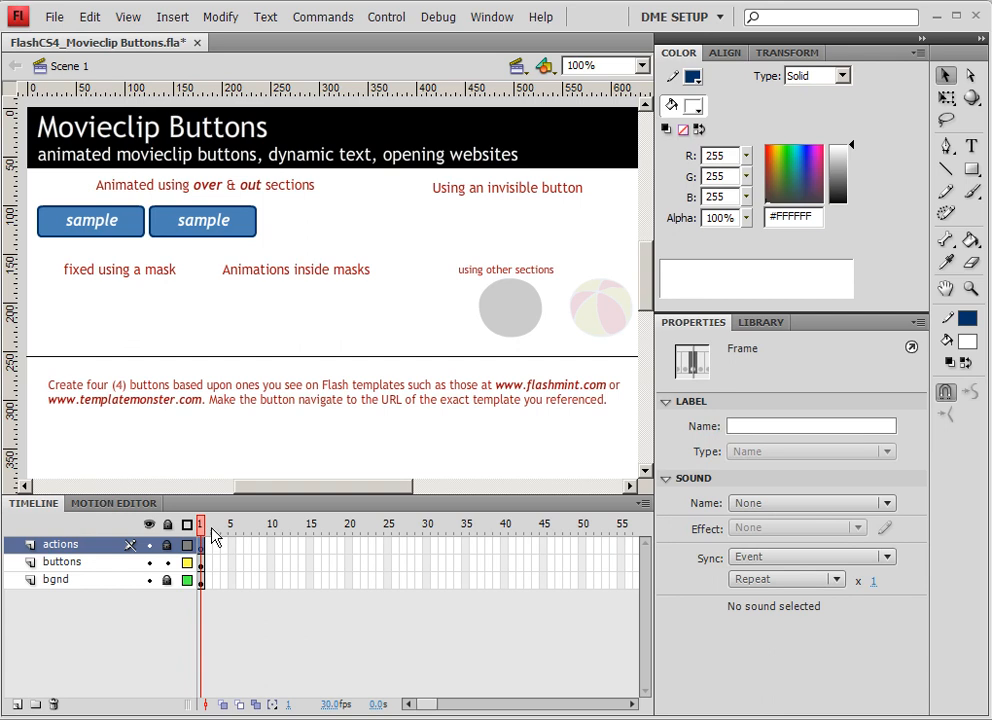
mouse_move(408, 211)
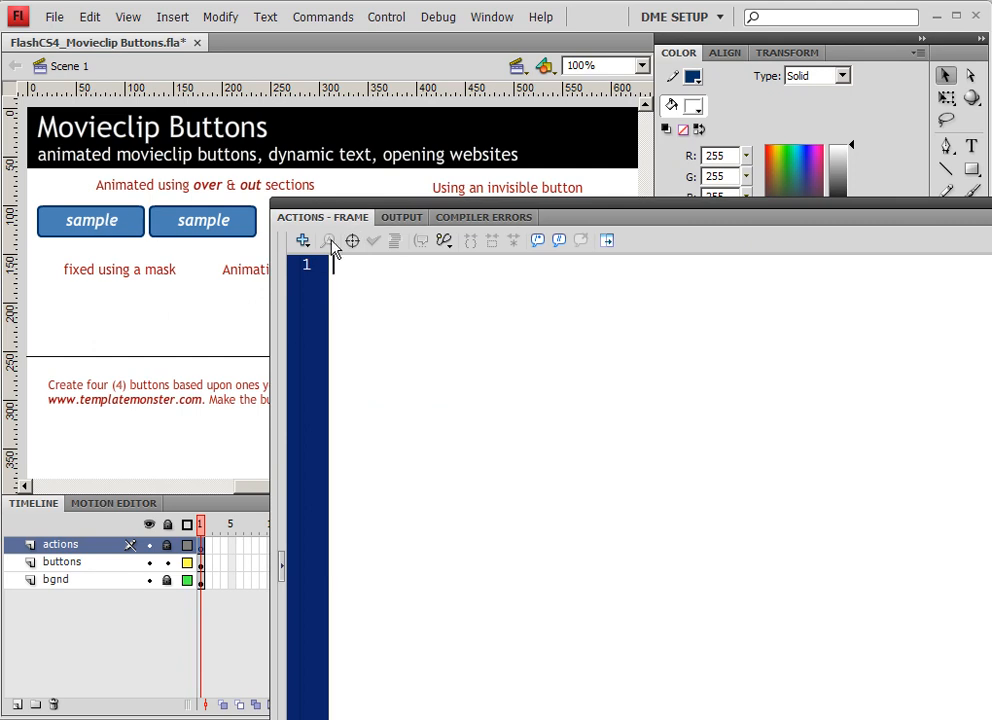
mouse_move(352, 240)
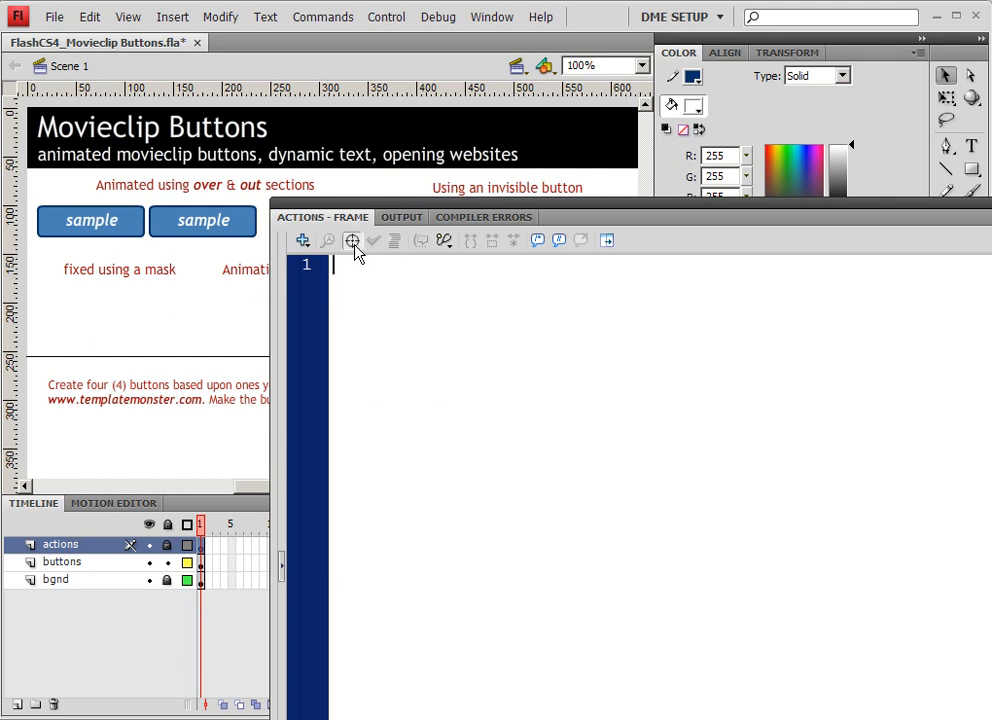
Insert the target path this.sample1_btn.label_txt on line 1 of the frame script
click(351, 240)
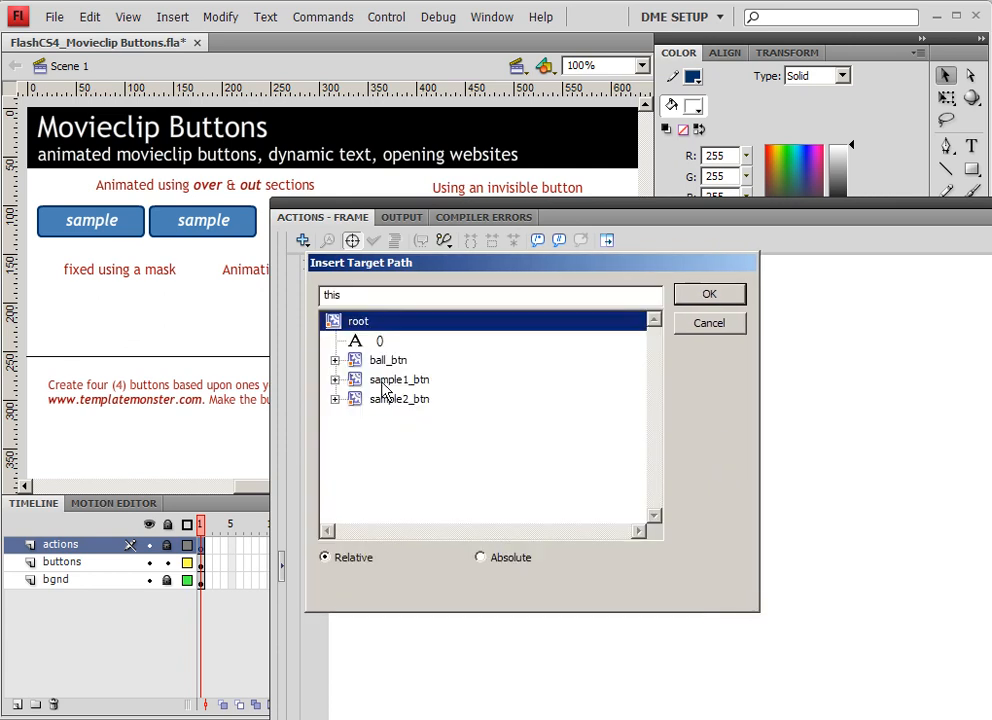
click(399, 379)
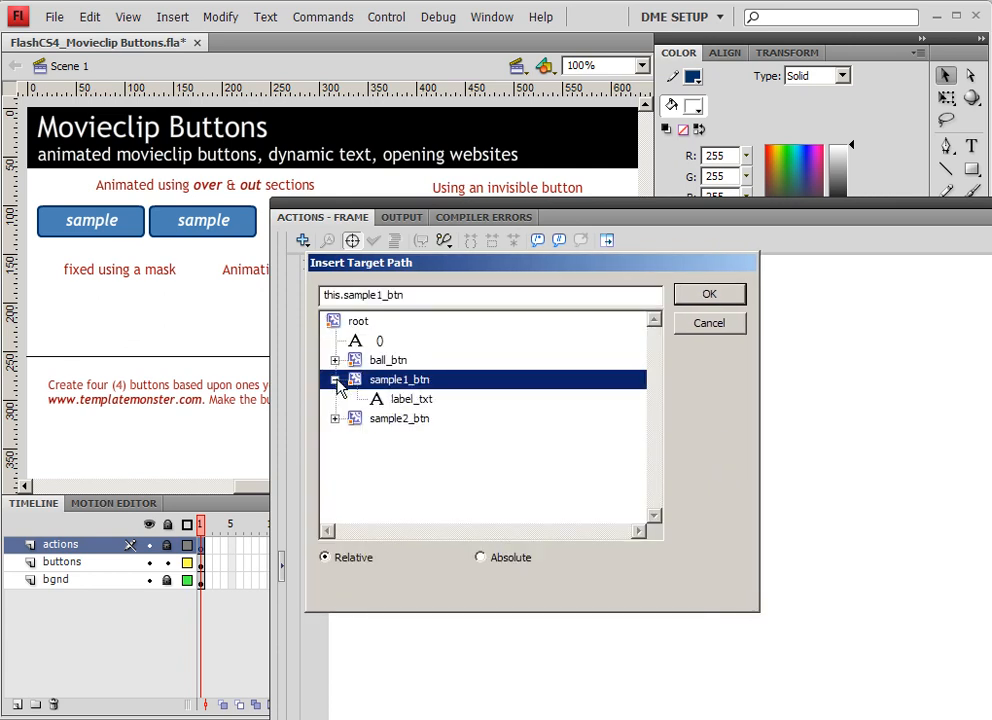
click(413, 399)
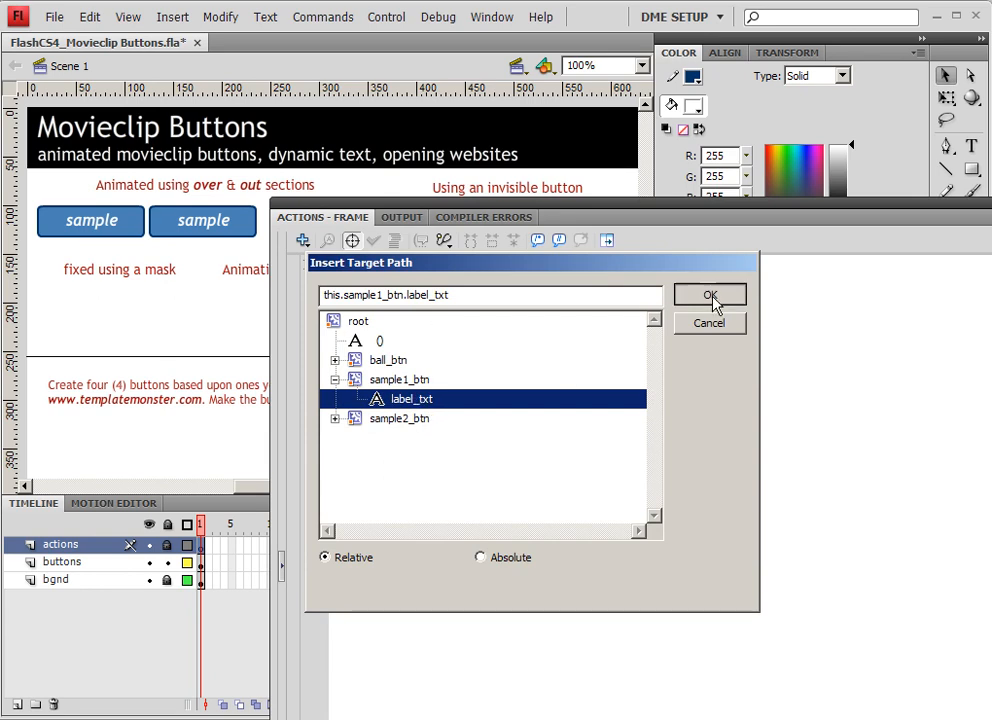
click(710, 294)
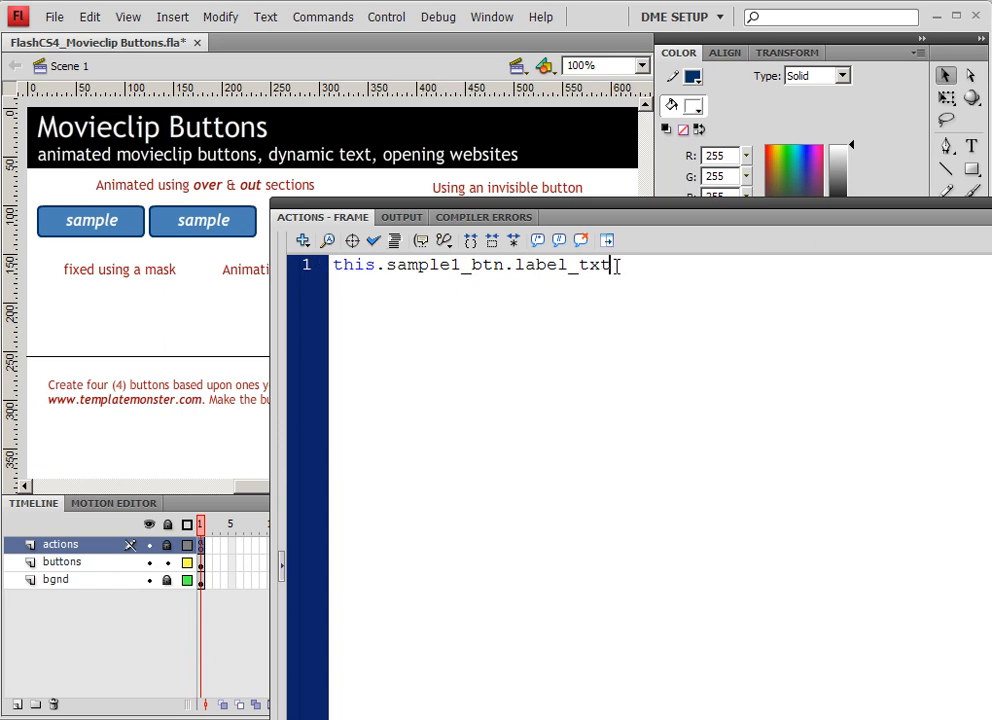
Write .text = "button1"; for sample1_btn and a matching "button2" line for sample2_btn
text(.)
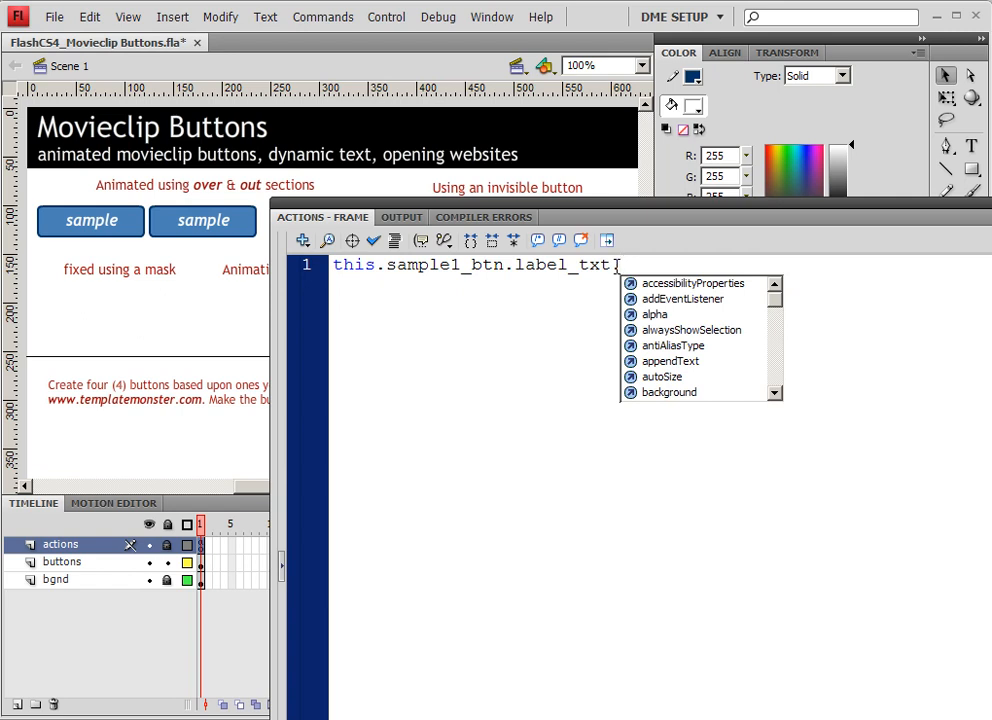
text(text =)
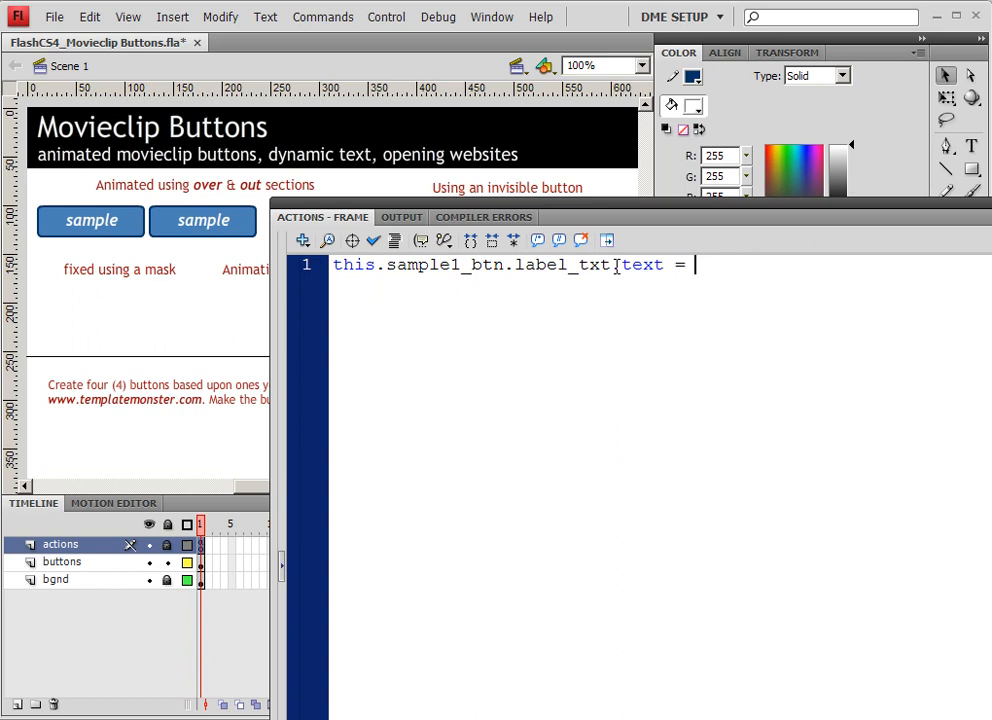
text(")
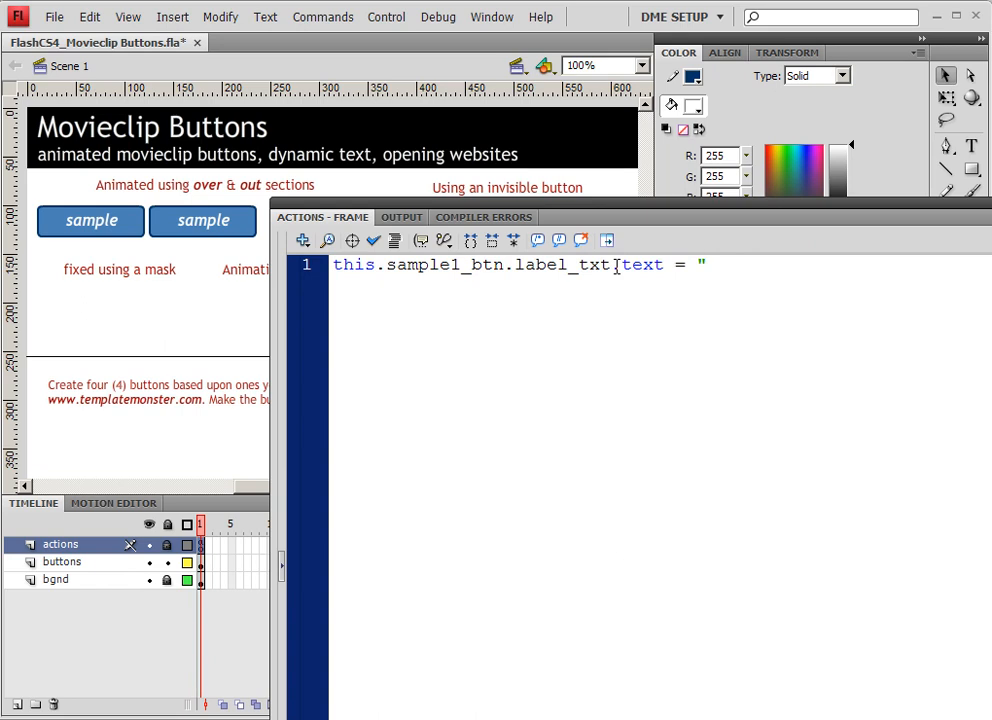
text(button1)
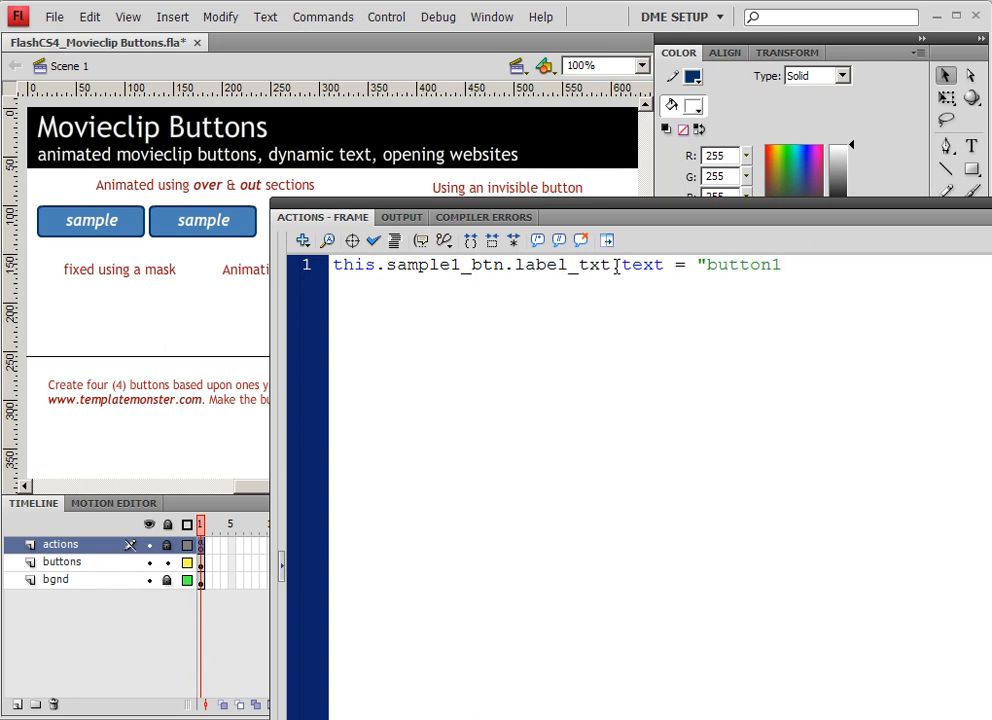
text(;)
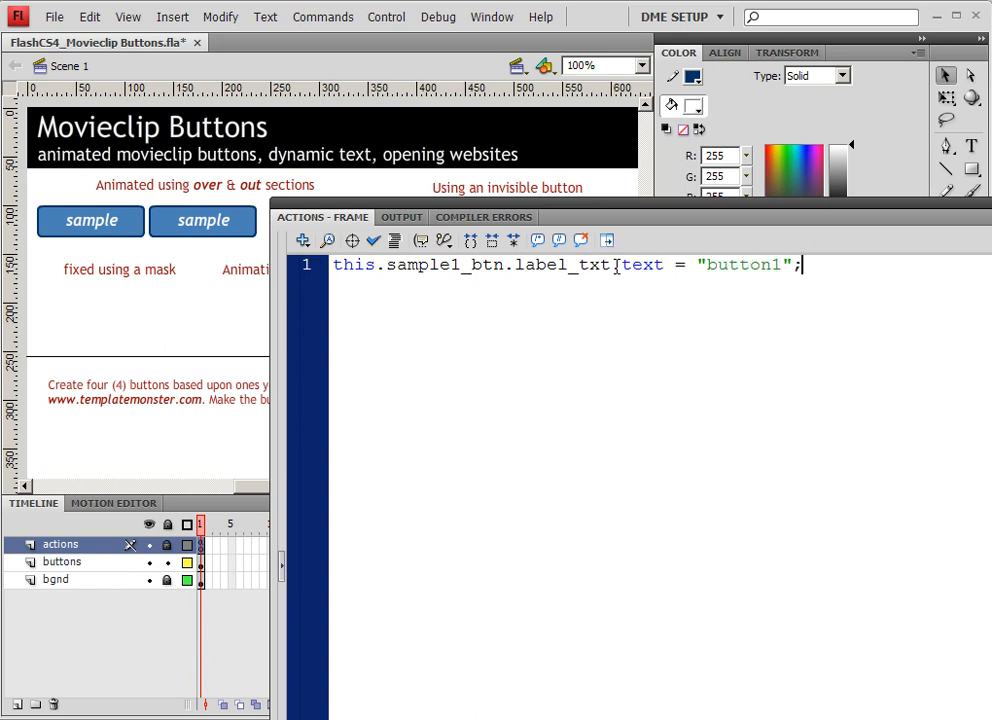
key(Return)
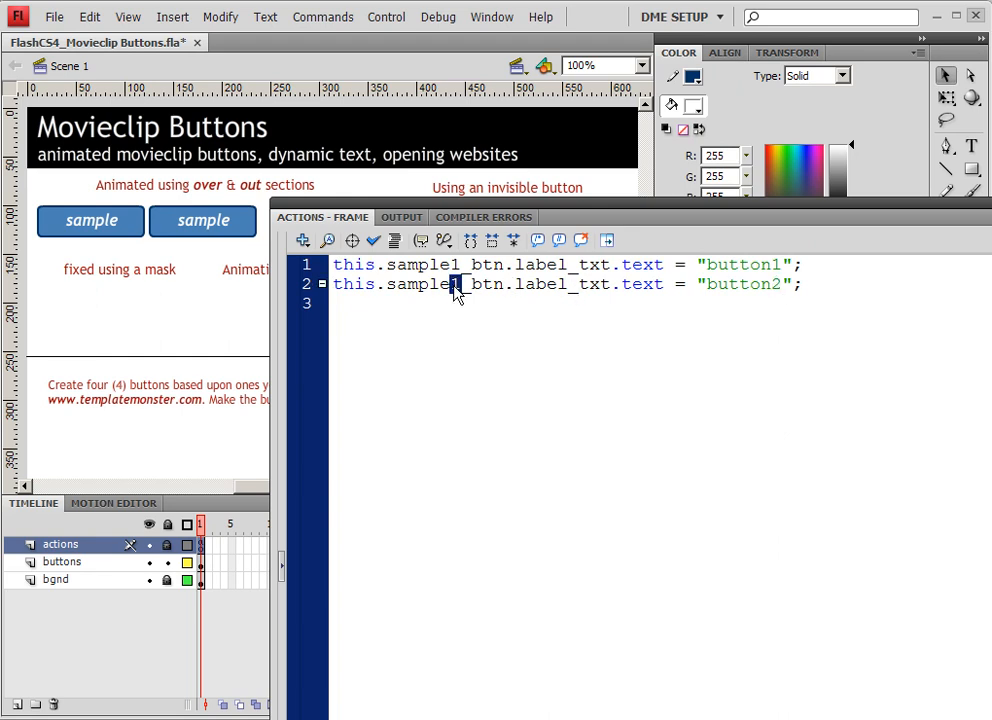
text(2)
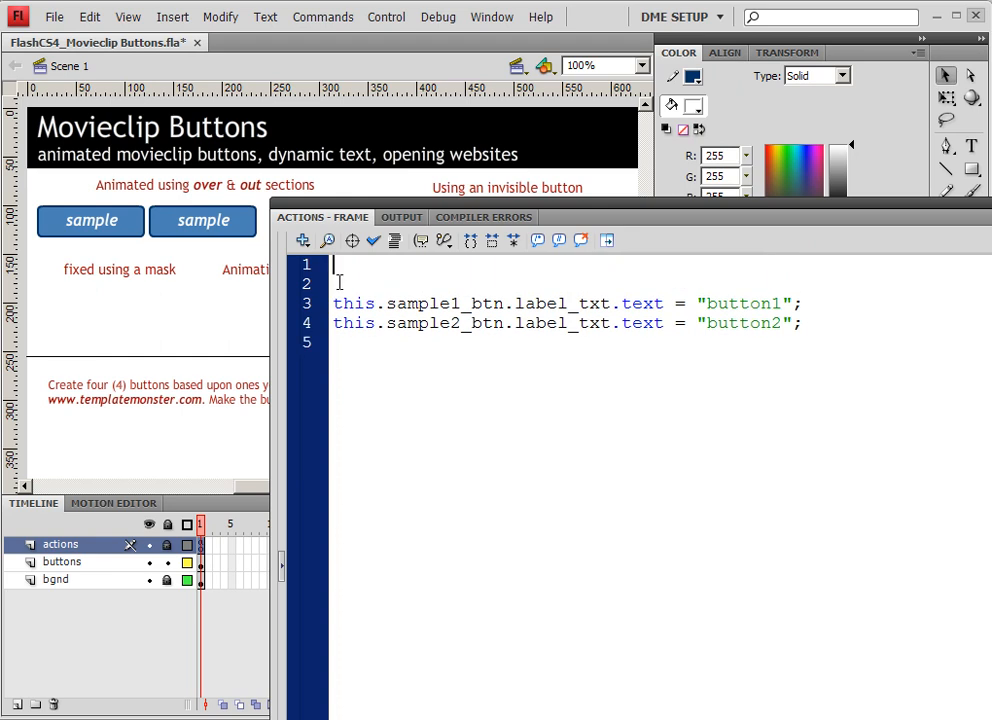
Add the comment // SET TEXT OF BUTTONS, test the movie, and close the SWF
text(??)
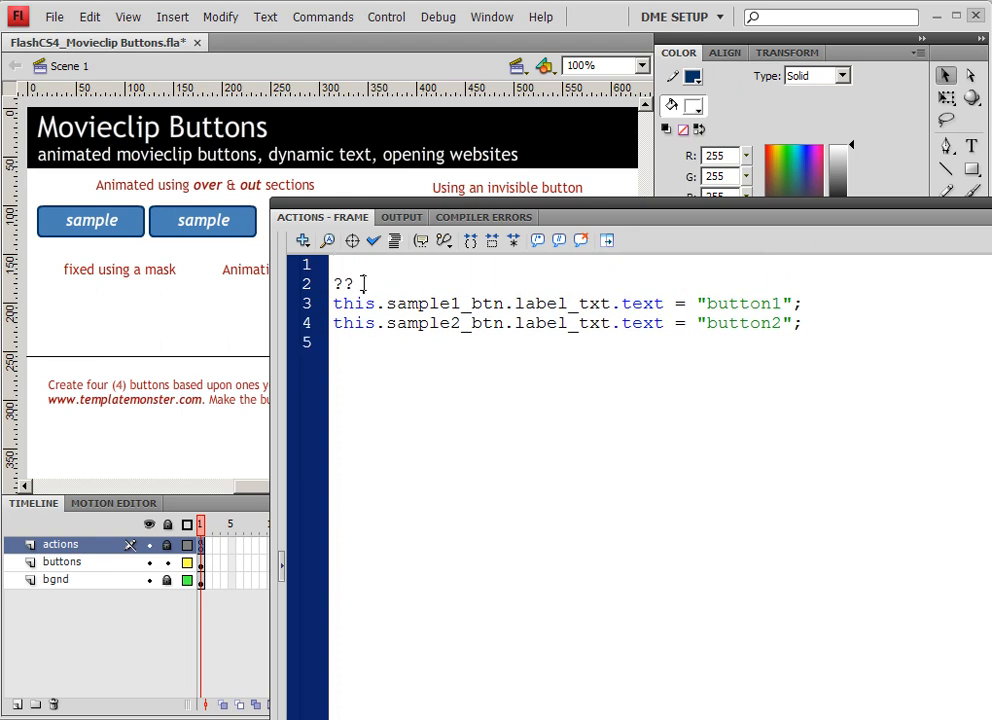
text(SET)
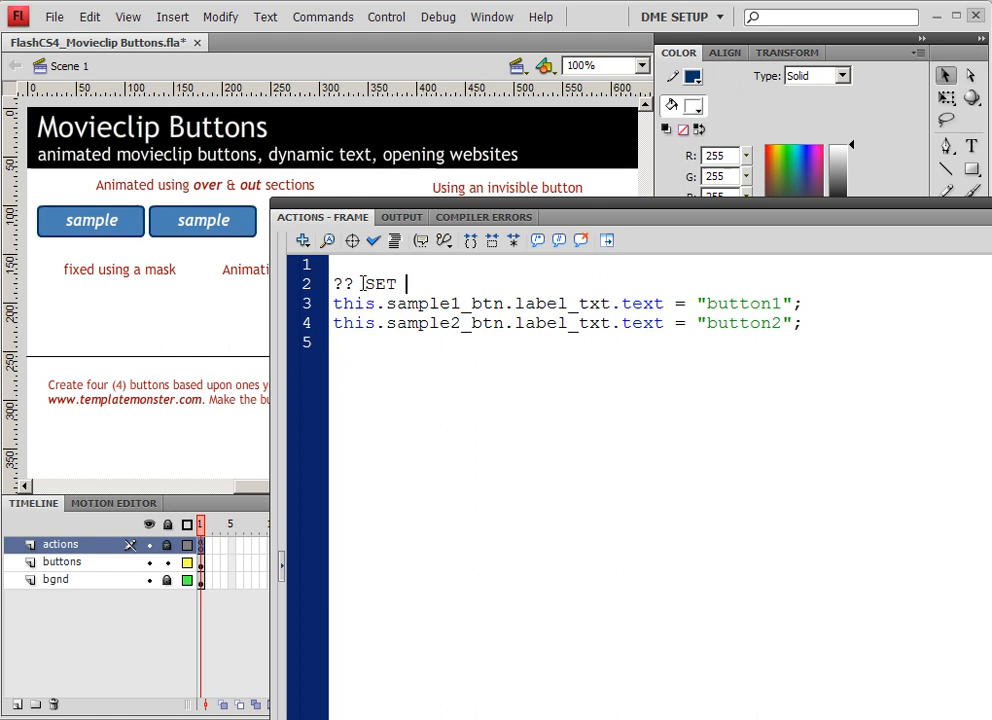
text(TEXT OF)
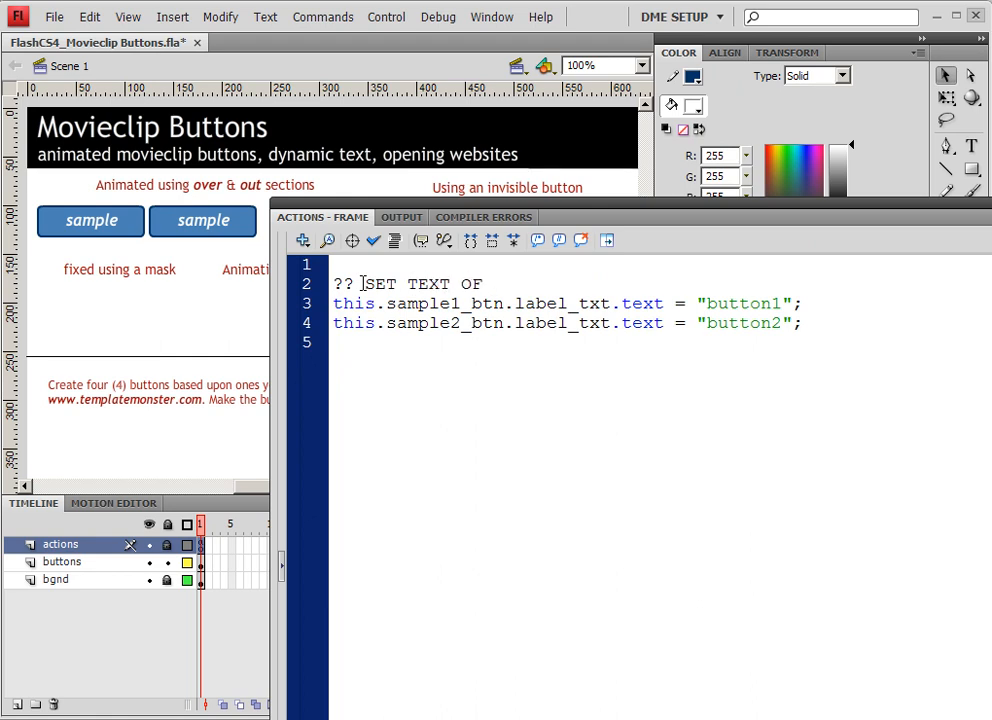
text(BUTTONS)
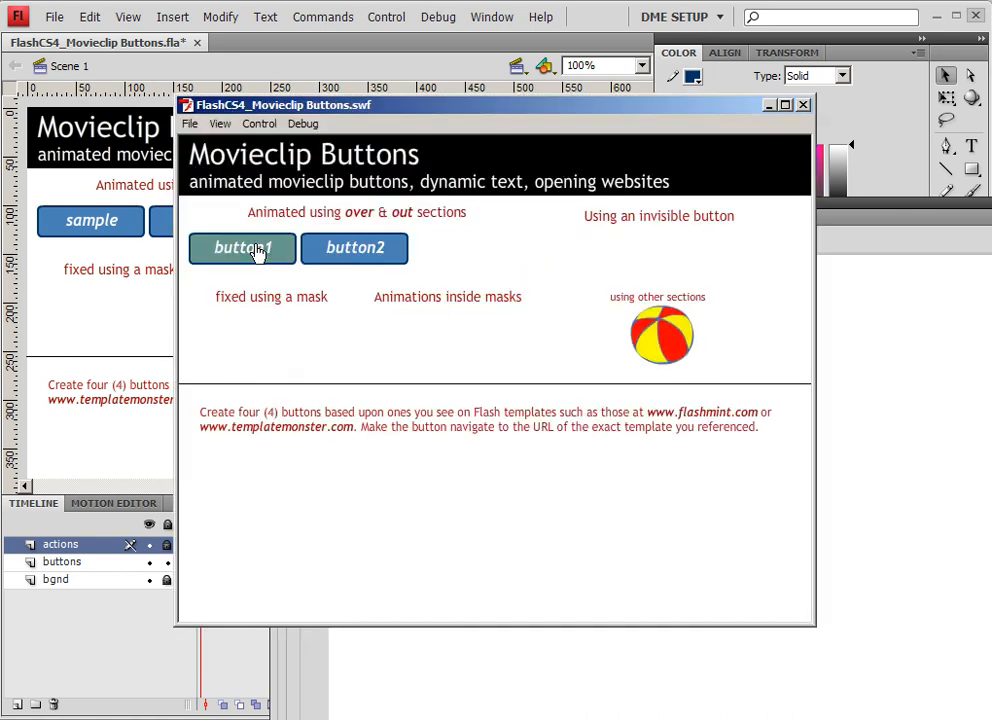
mouse_move(705, 195)
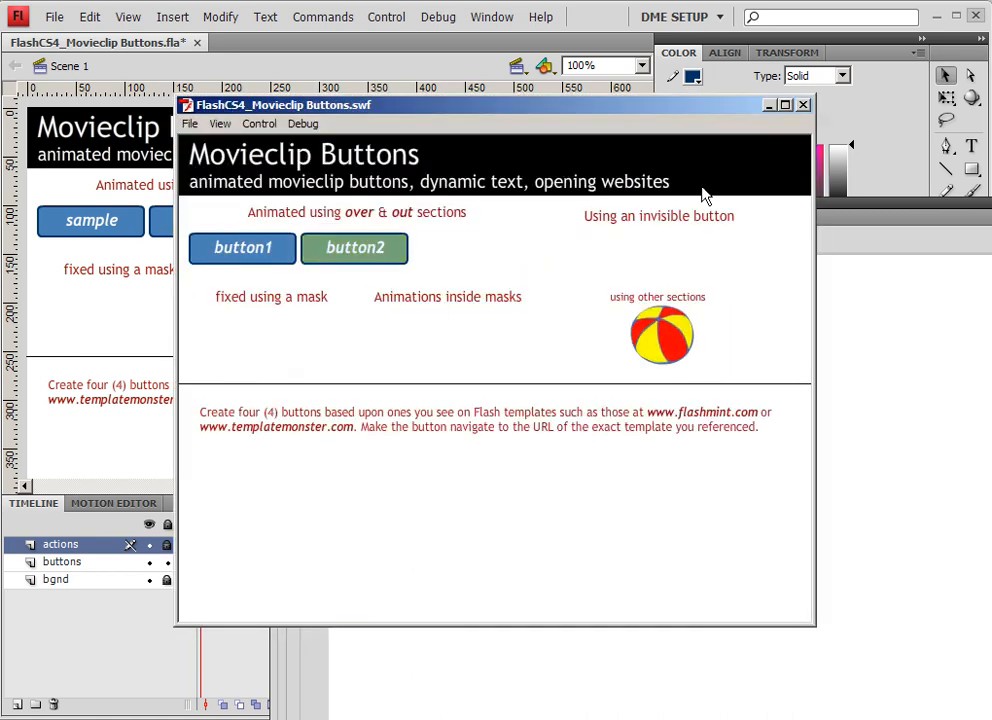
click(803, 104)
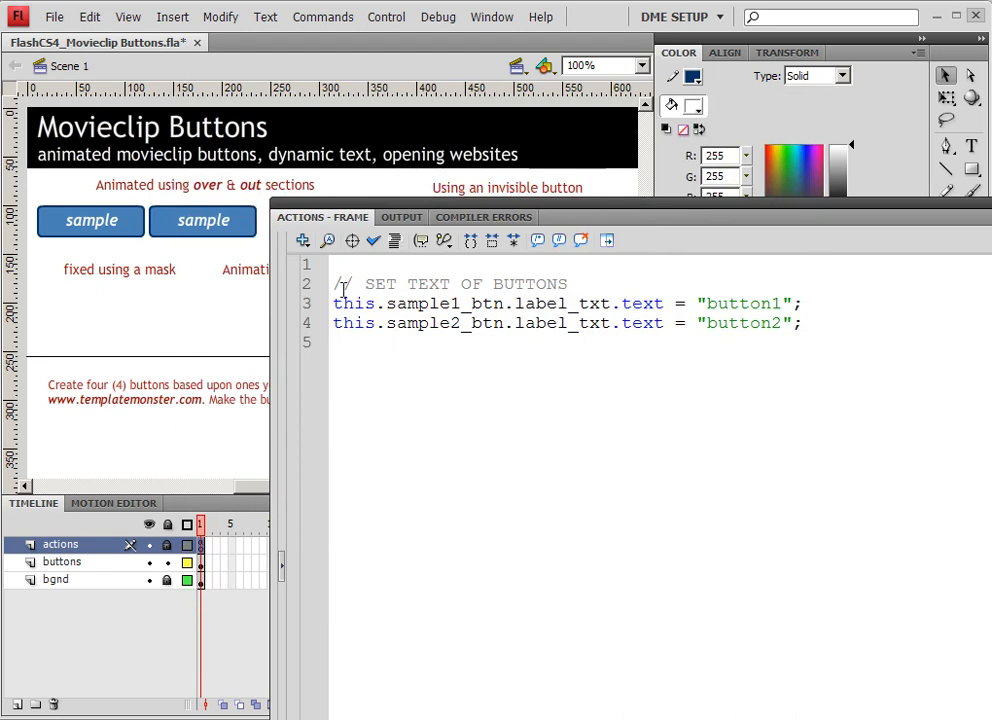
key(ctrl+a)
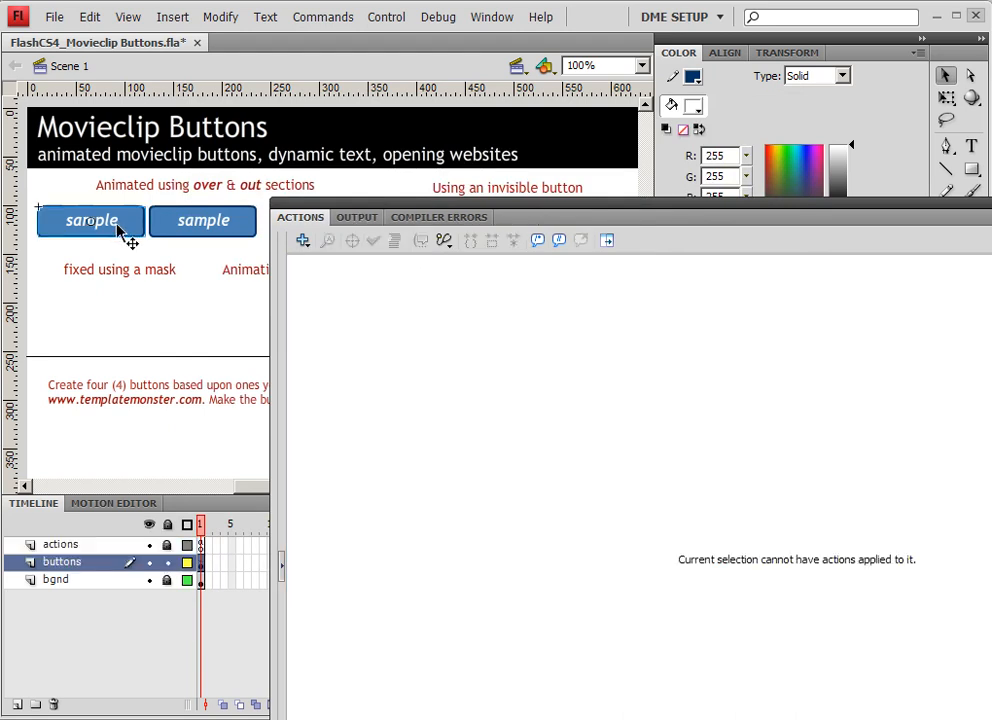
double_click(90, 219)
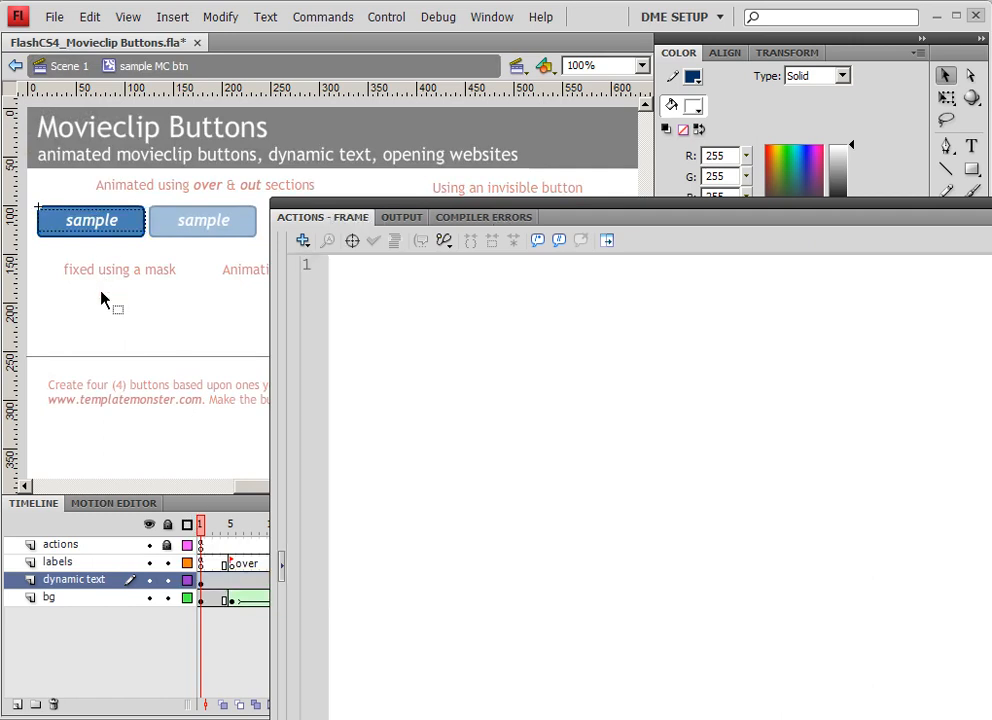
click(64, 66)
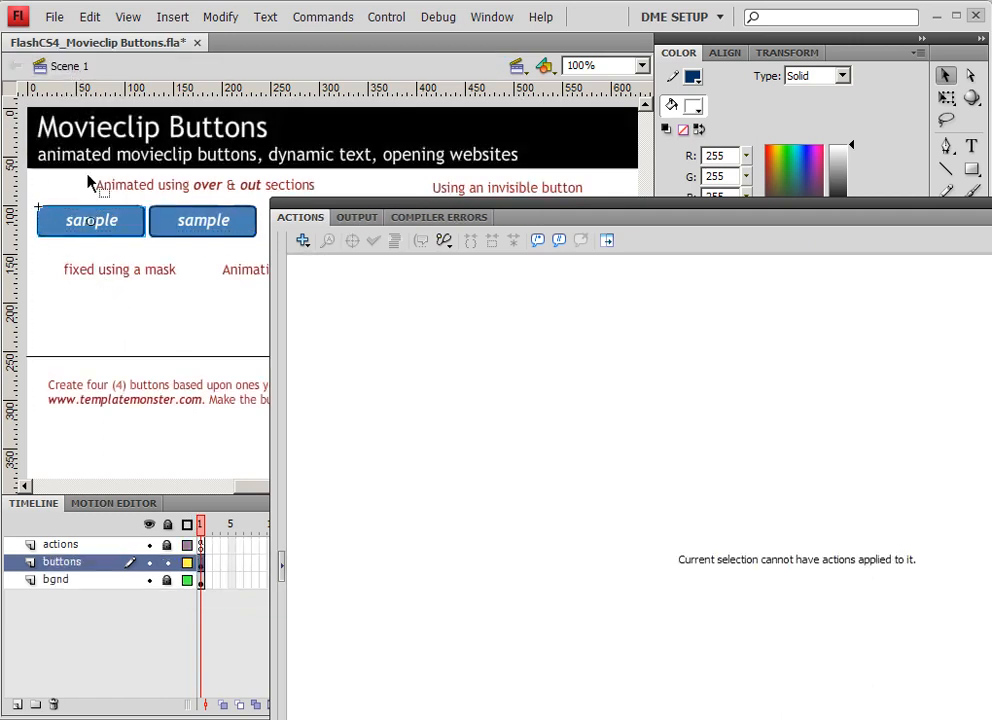
mouse_move(205, 240)
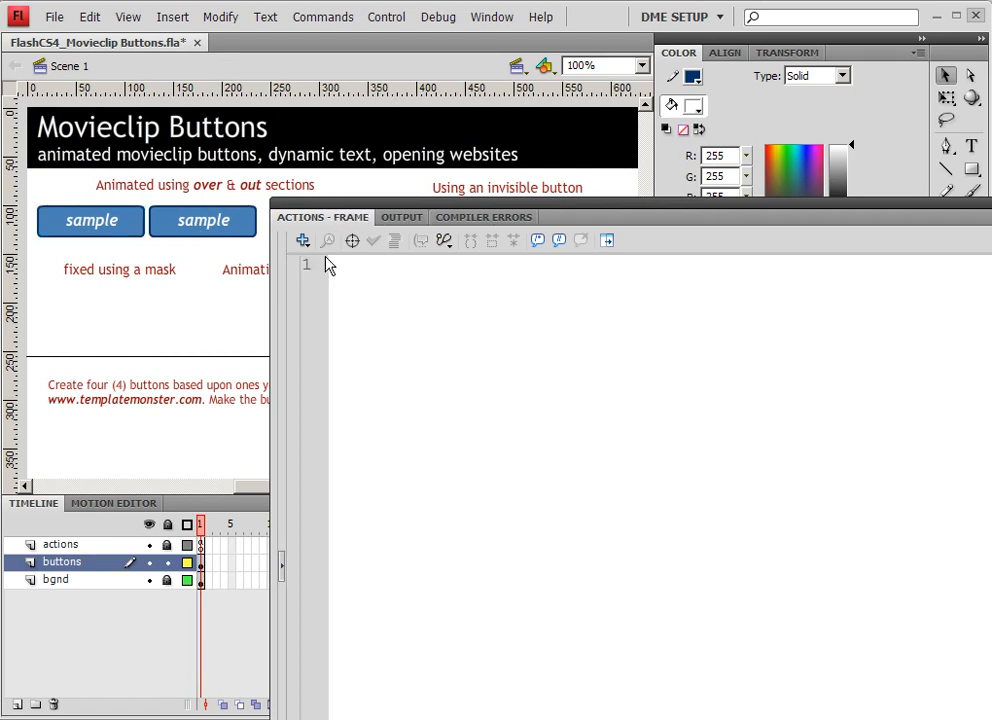
click(60, 544)
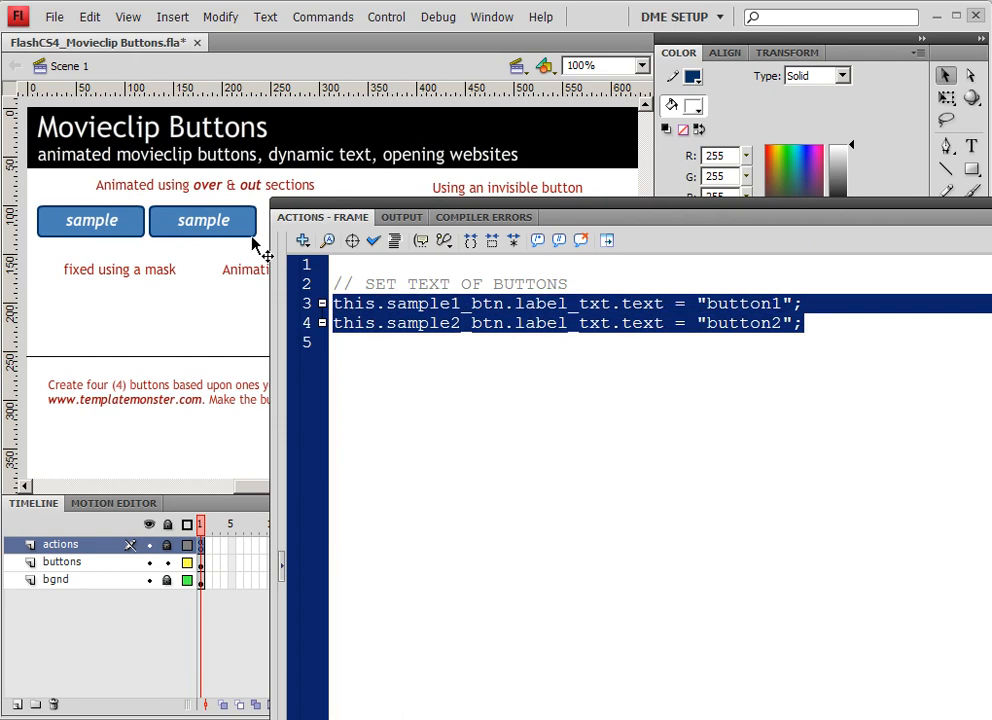
mouse_move(332, 198)
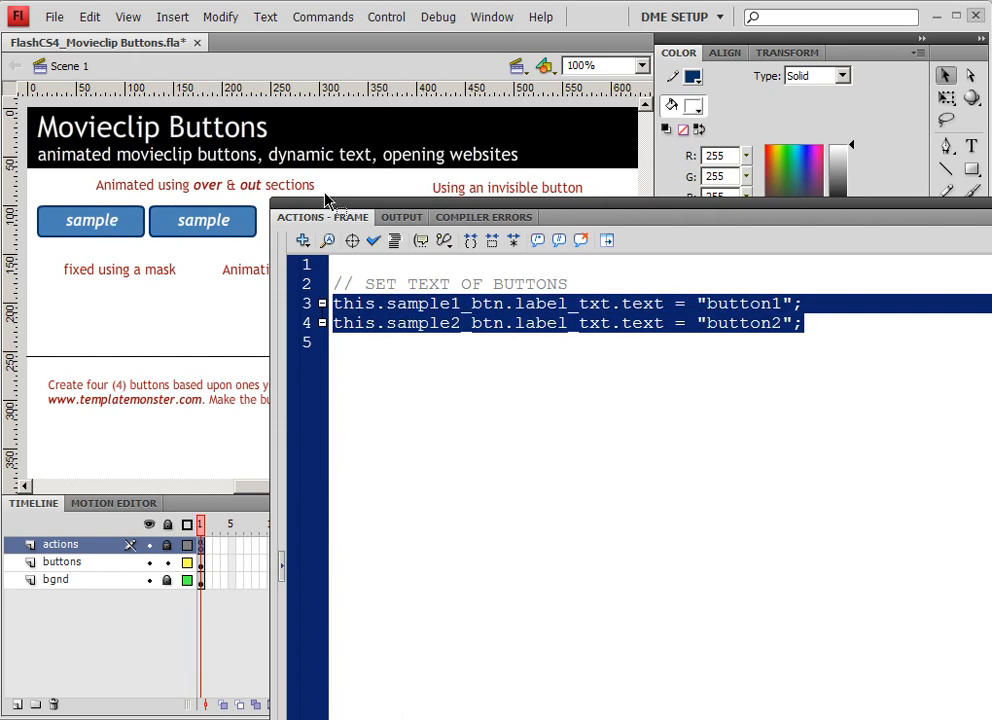
mouse_move(752, 308)
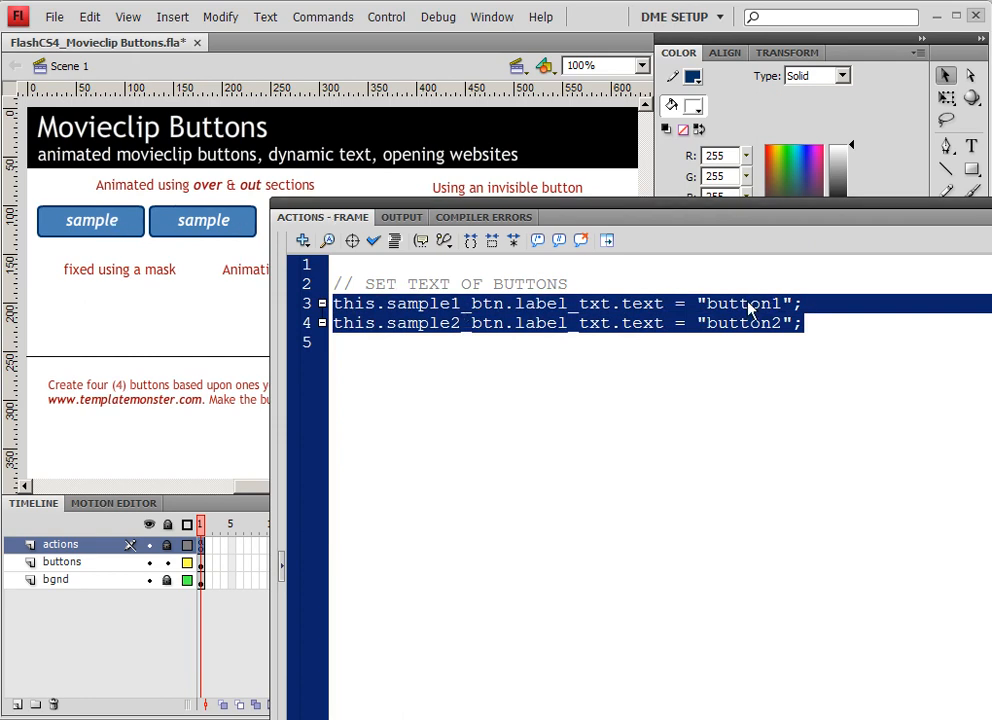
mouse_move(740, 348)
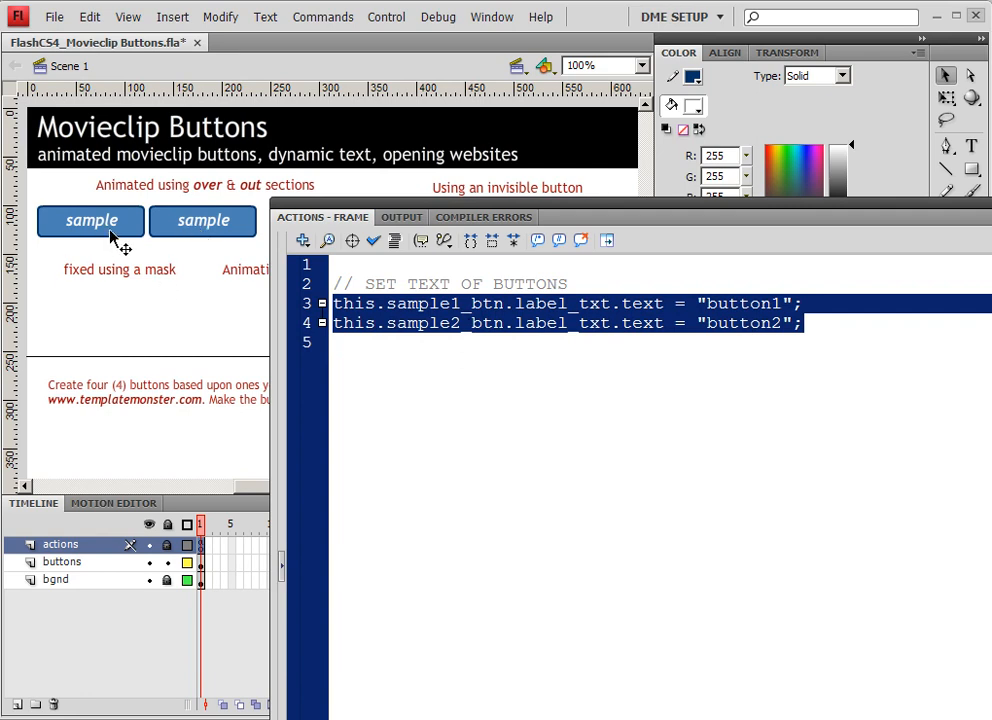
mouse_move(143, 233)
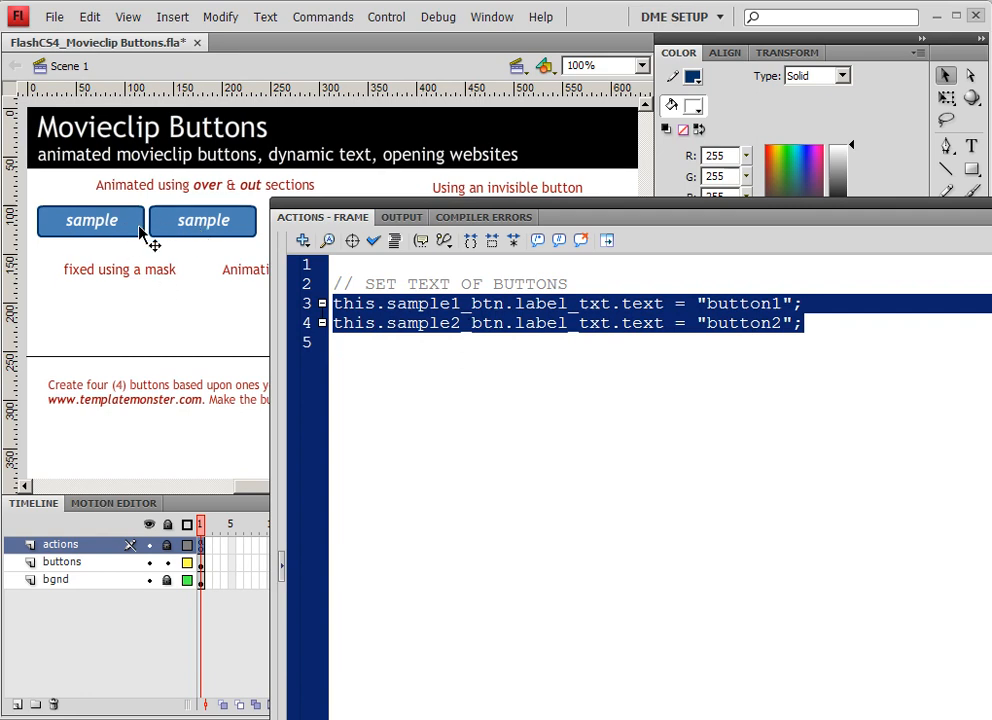
click(383, 343)
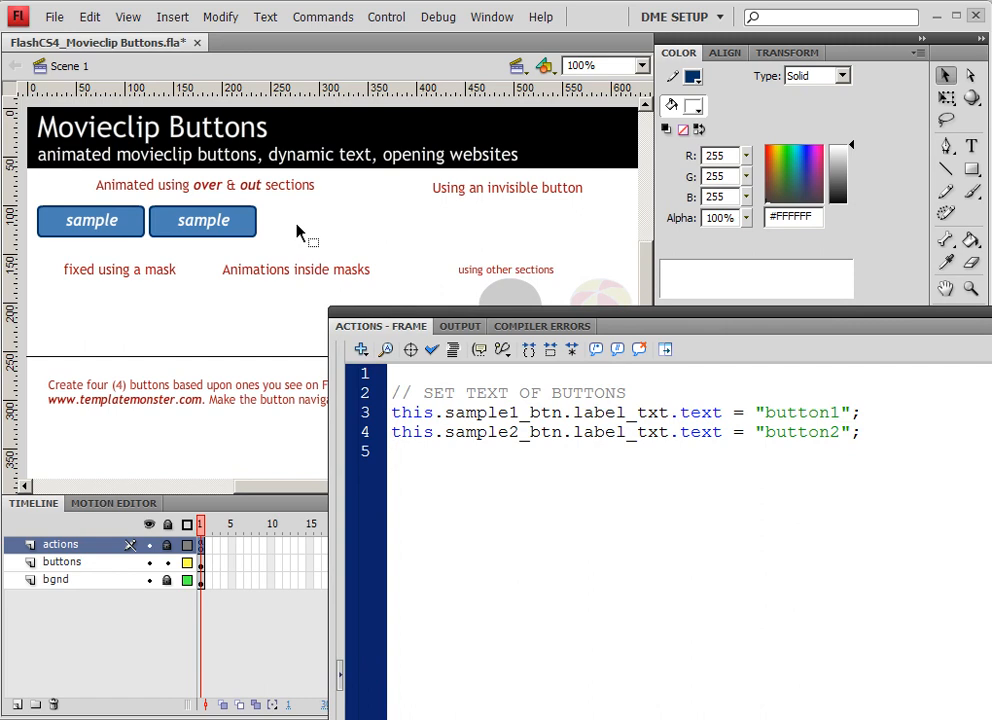
mouse_move(207, 258)
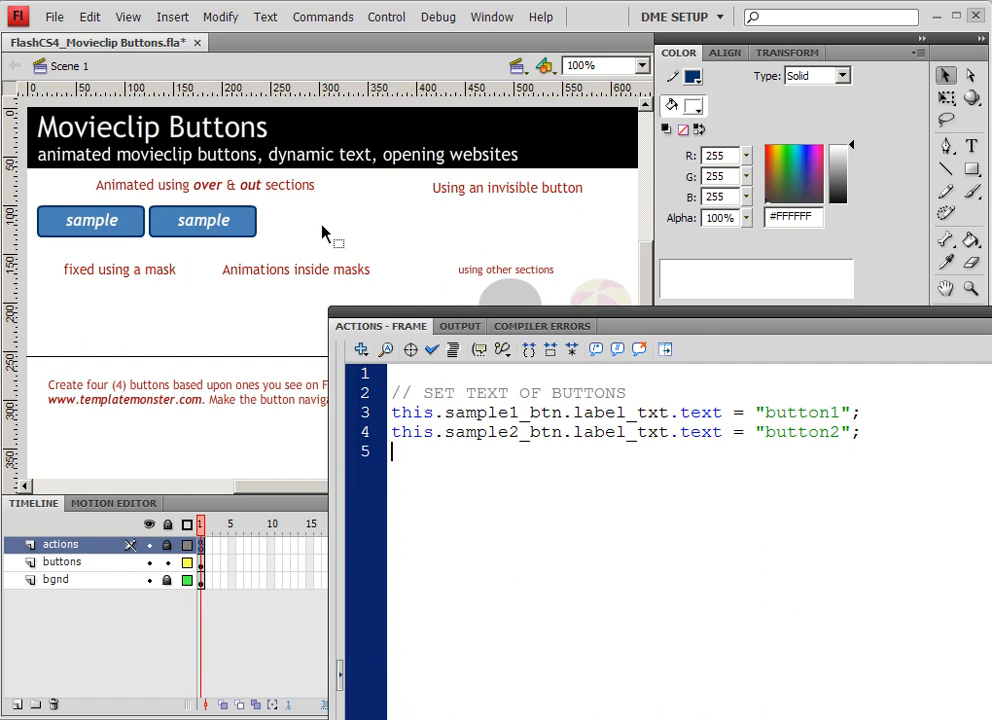
mouse_move(215, 237)
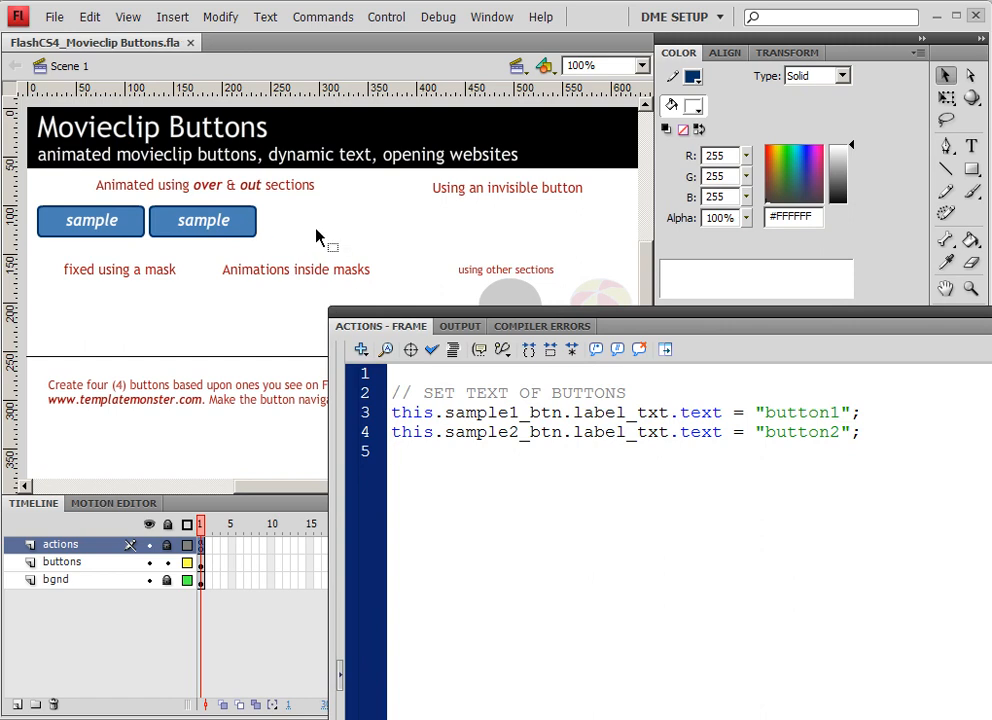
Return to the frame script that labels the buttons button1 and button2
click(393, 451)
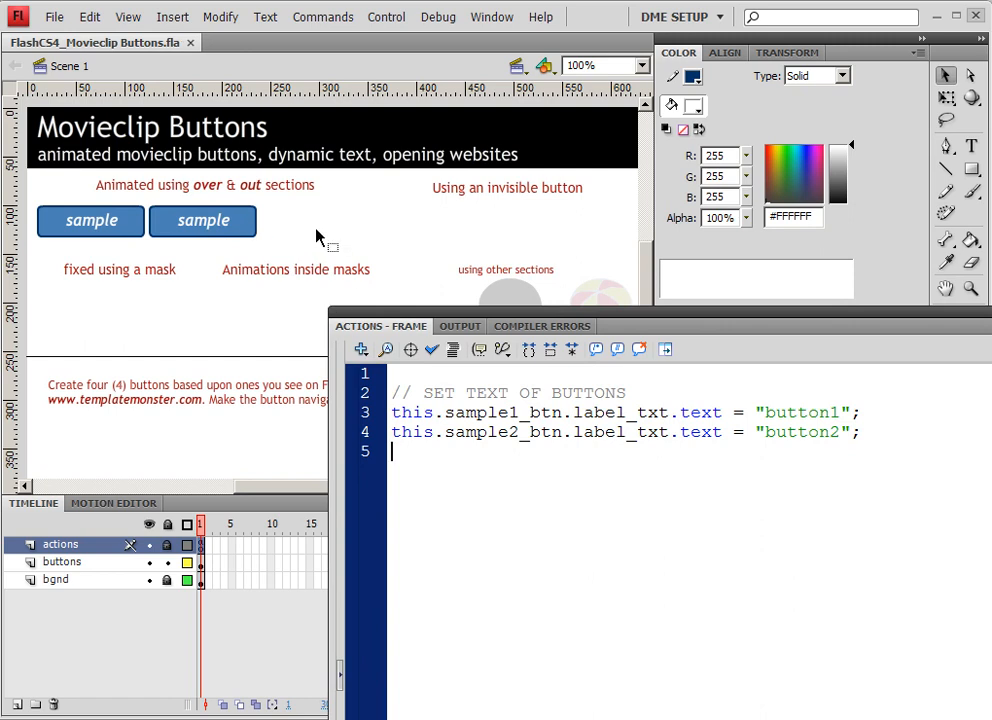